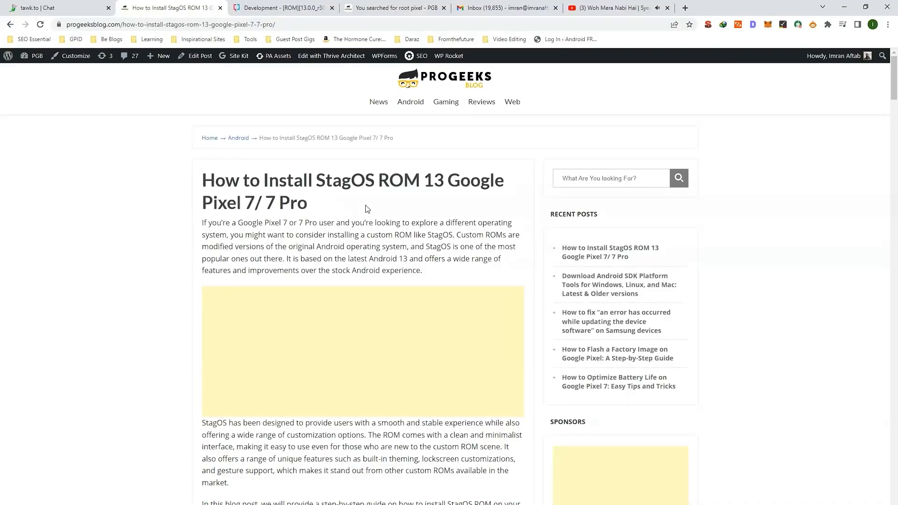
# Scroll to the article's Requirements and open the bootloader tutorial and platform tools links in new tabs.
pyautogui.scroll(-3)
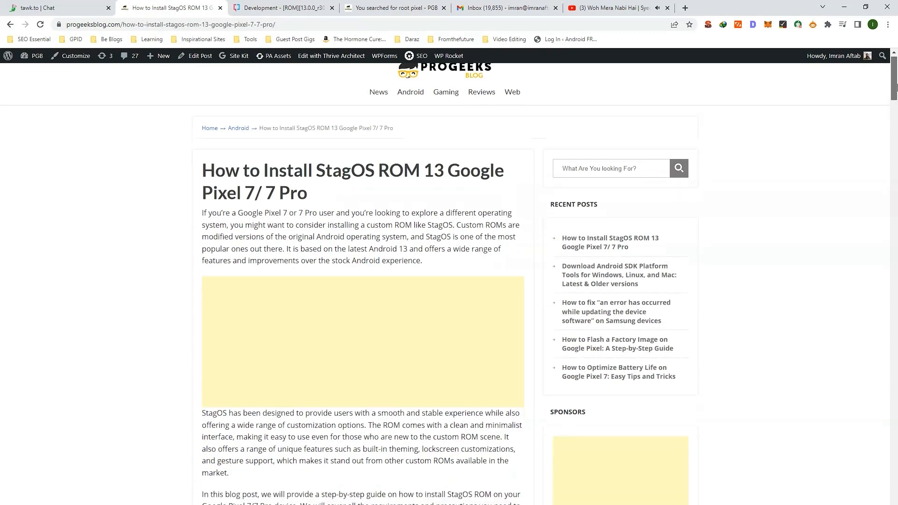
pyautogui.scroll(-3)
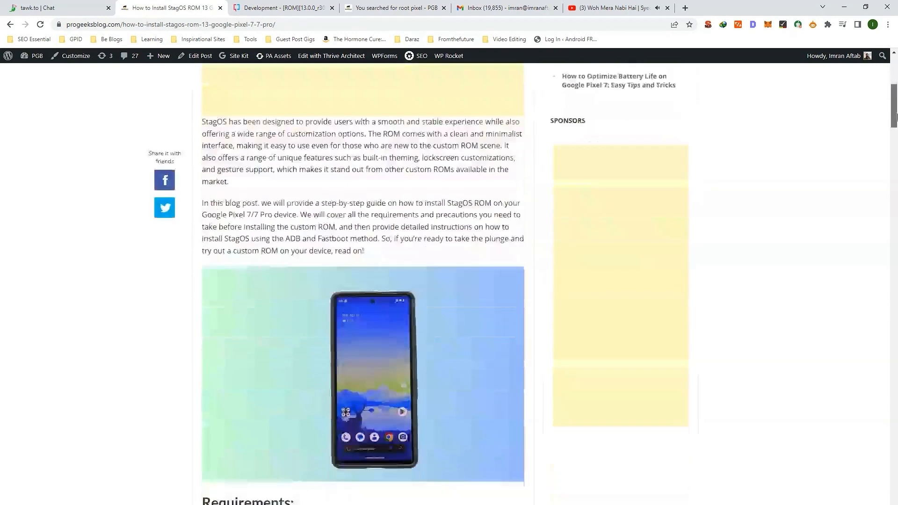
pyautogui.scroll(-3)
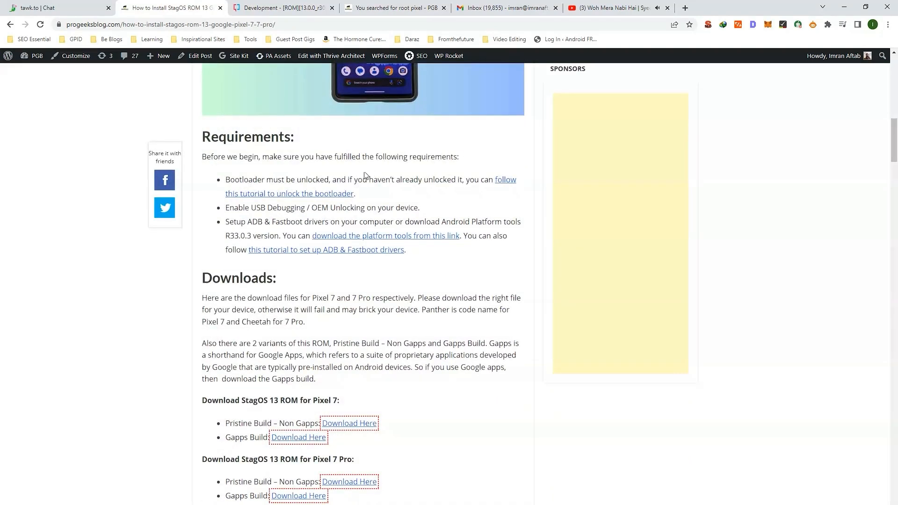
pyautogui.moveTo(225, 180); pyautogui.dragTo(410, 180)
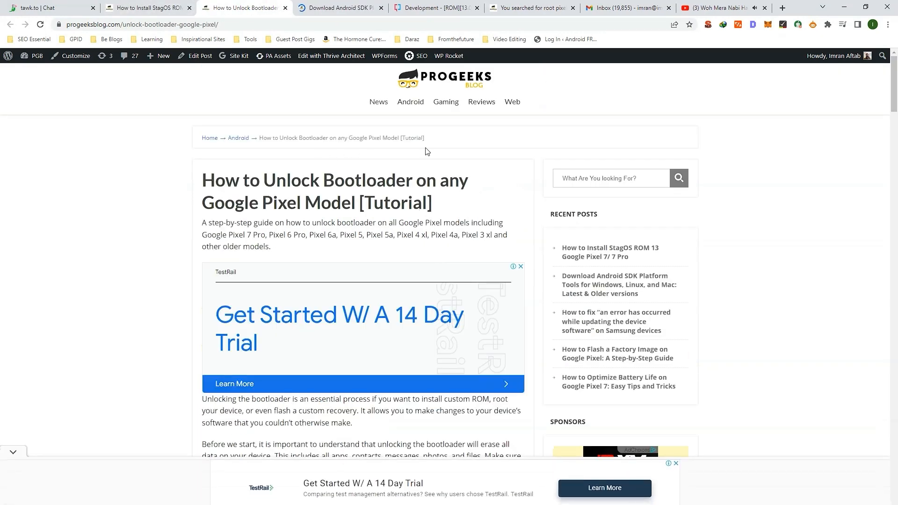
pyautogui.scroll(-3)
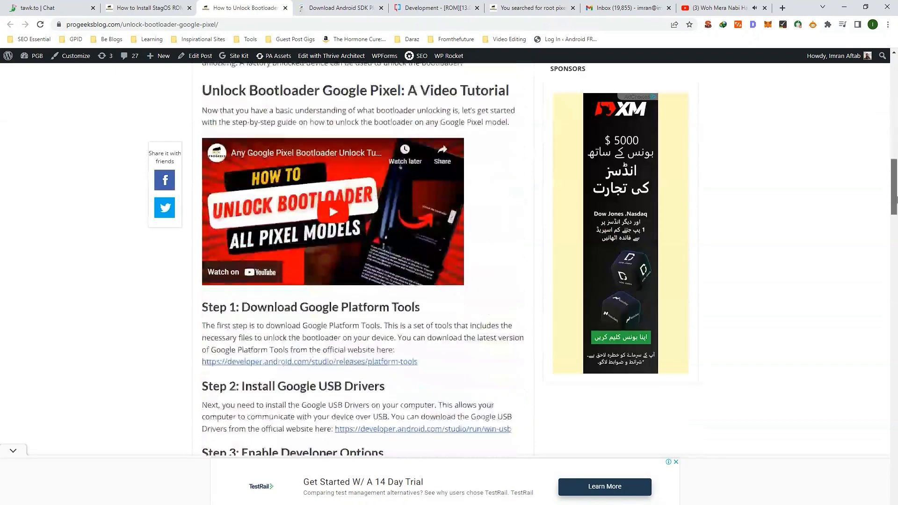
pyautogui.scroll(-3)
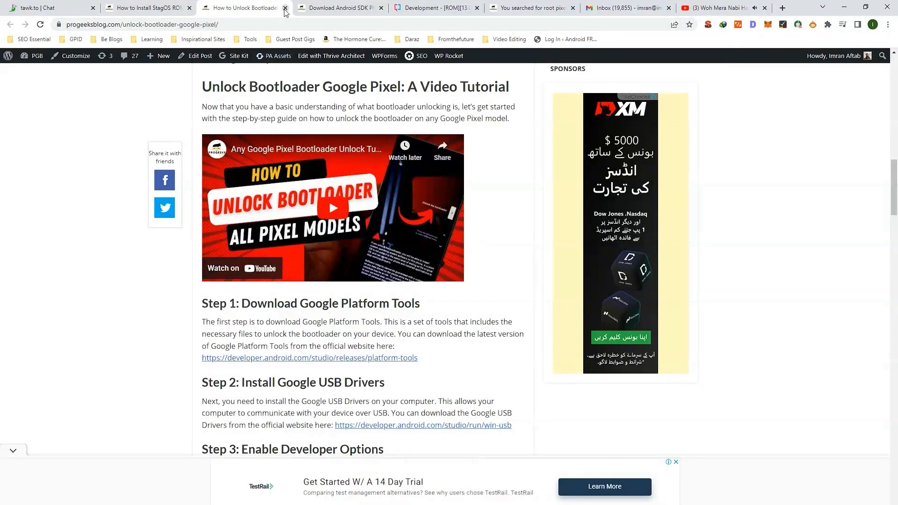
# Close the bootloader tab and locate the Windows download for platform tools R33.0.3 in the version table.
pyautogui.click(285, 7)
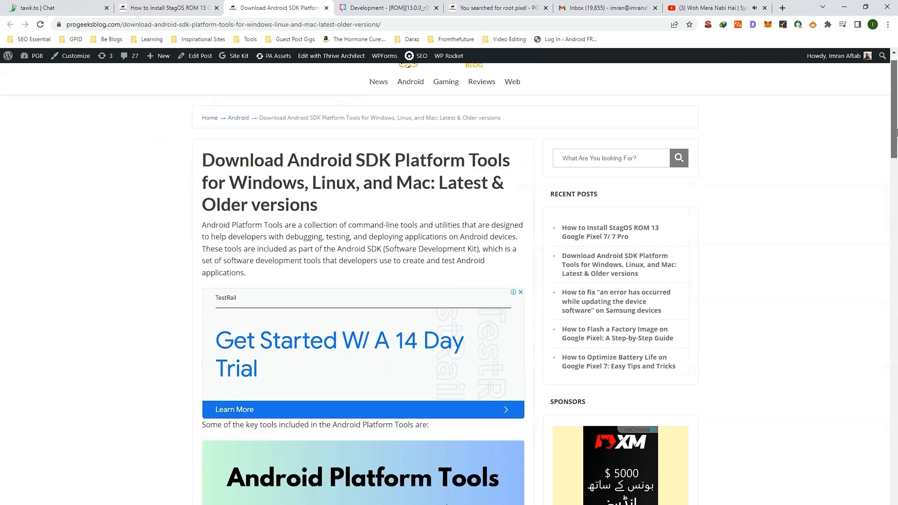
pyautogui.scroll(-3)
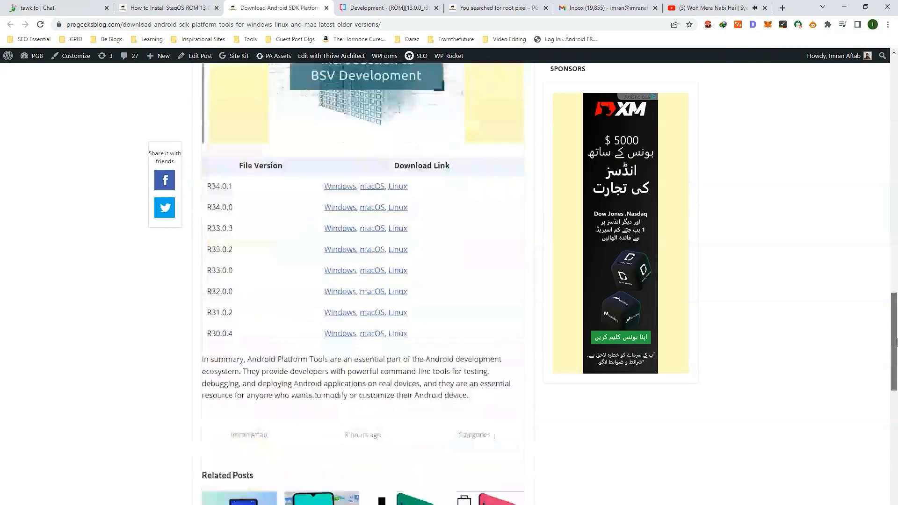
pyautogui.doubleClick(219, 186)
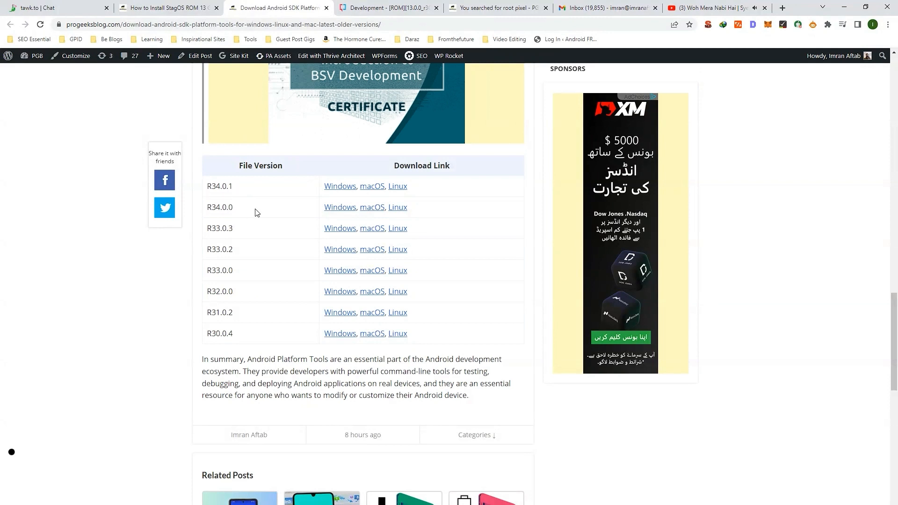
pyautogui.doubleClick(219, 228)
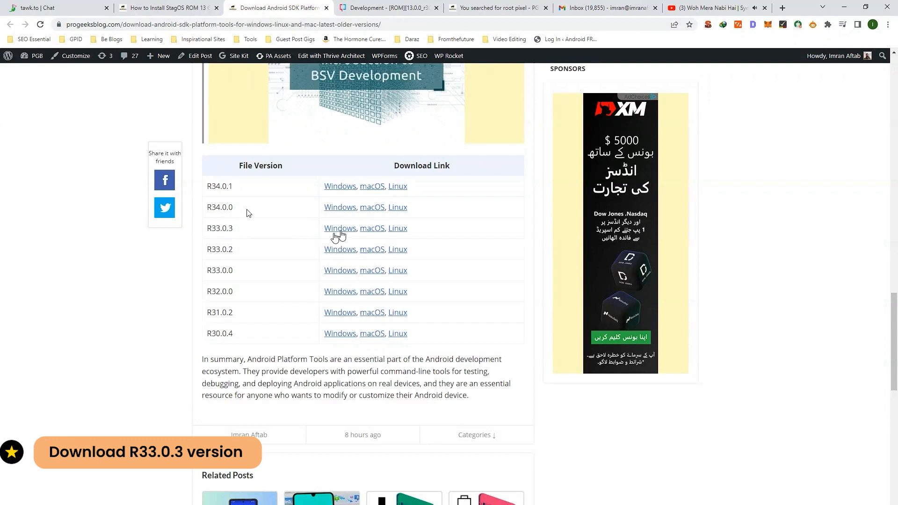
pyautogui.moveTo(410, 235)
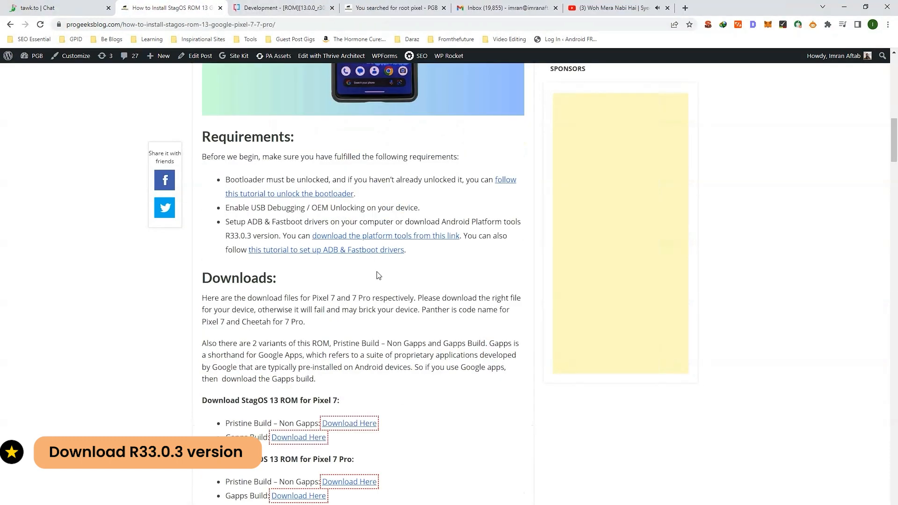
# Scroll to the Downloads section and point out the Pixel 7 and Pixel 7 Pro ROM downloads.
pyautogui.scroll(-3)
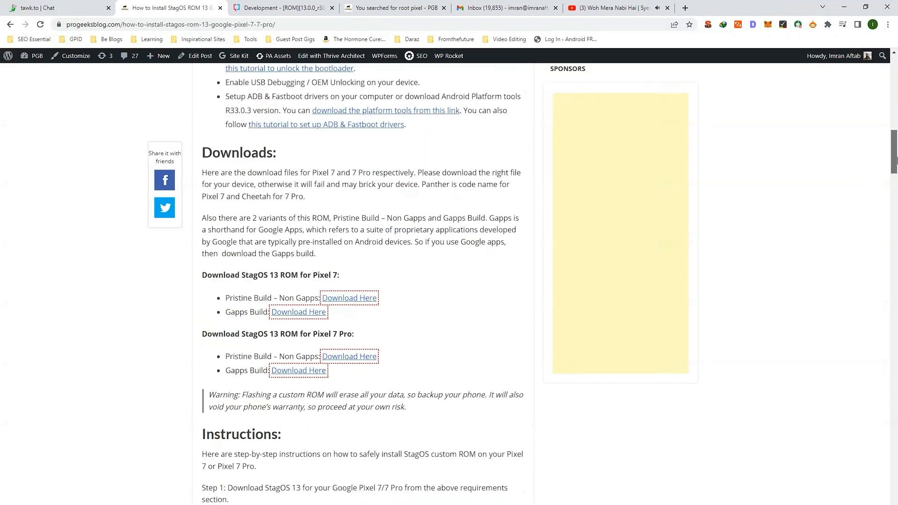
pyautogui.scroll(-3)
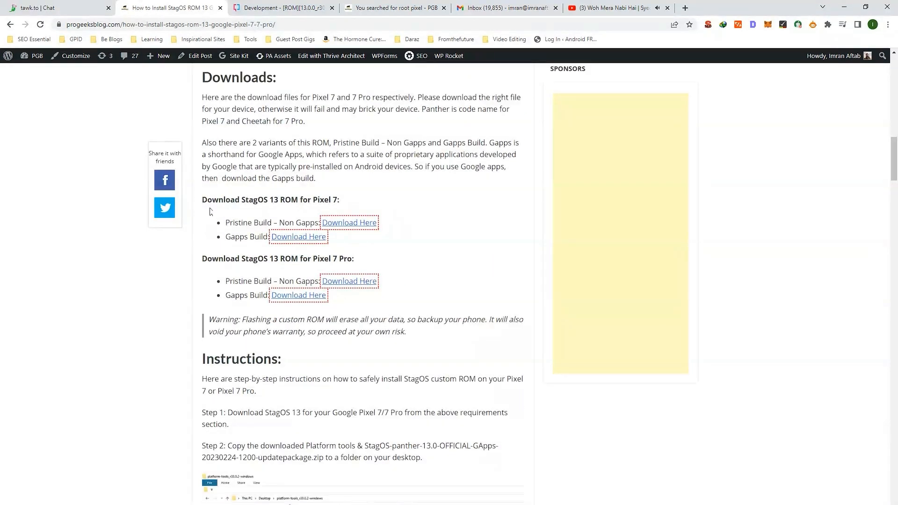
pyautogui.tripleClick(269, 199)
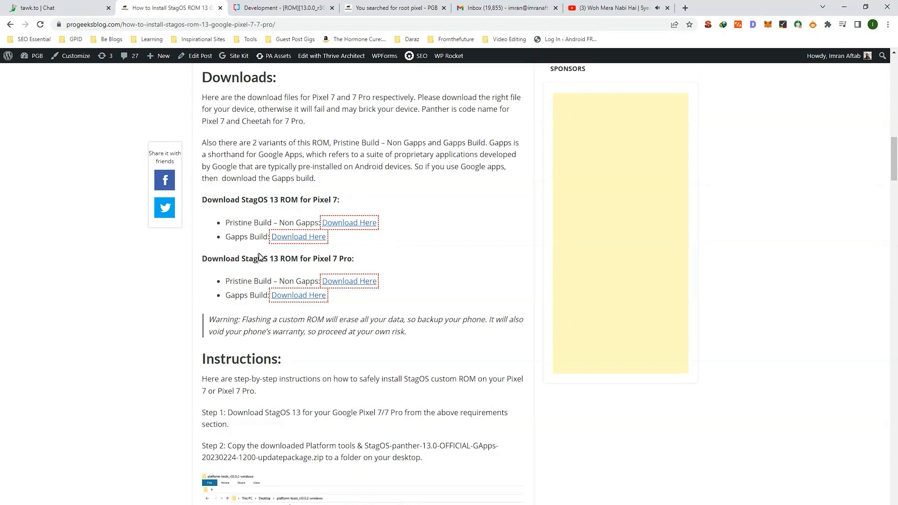
pyautogui.doubleClick(247, 237)
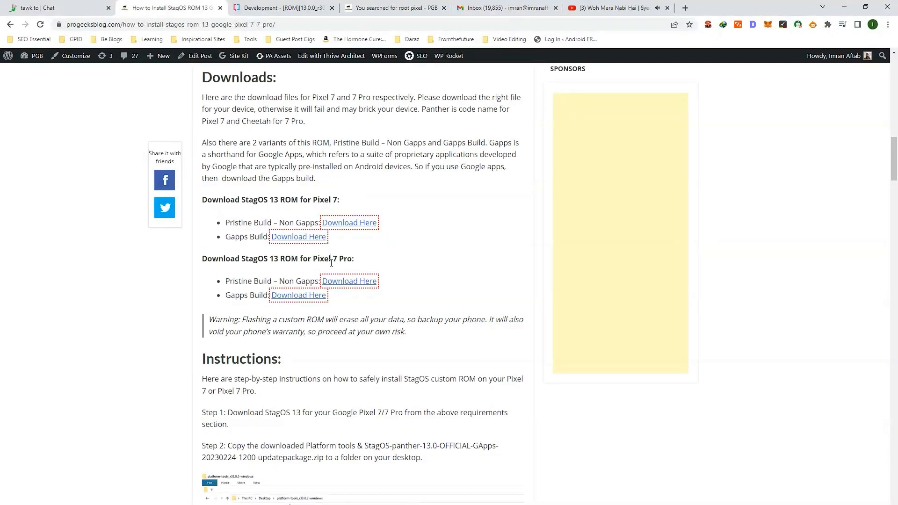
# Scroll through the article's Instructions and Additional Links sections.
pyautogui.scroll(-3)
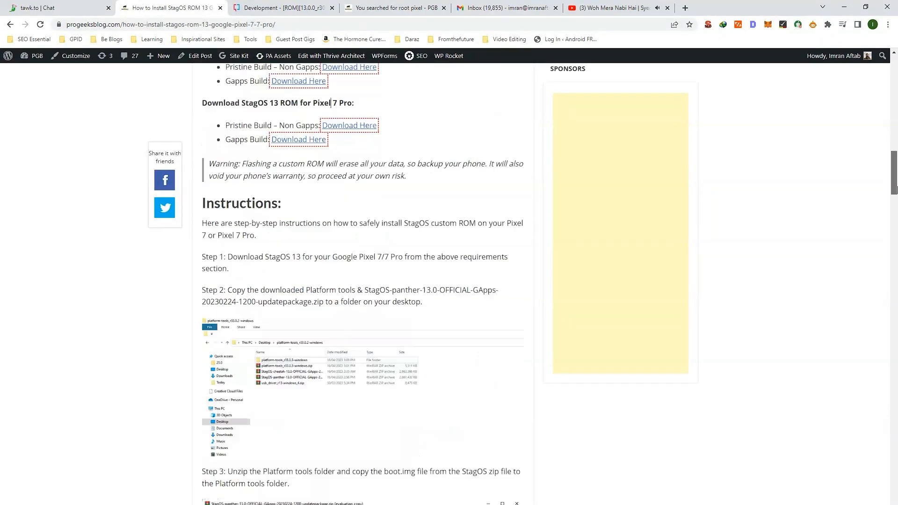
pyautogui.scroll(-3)
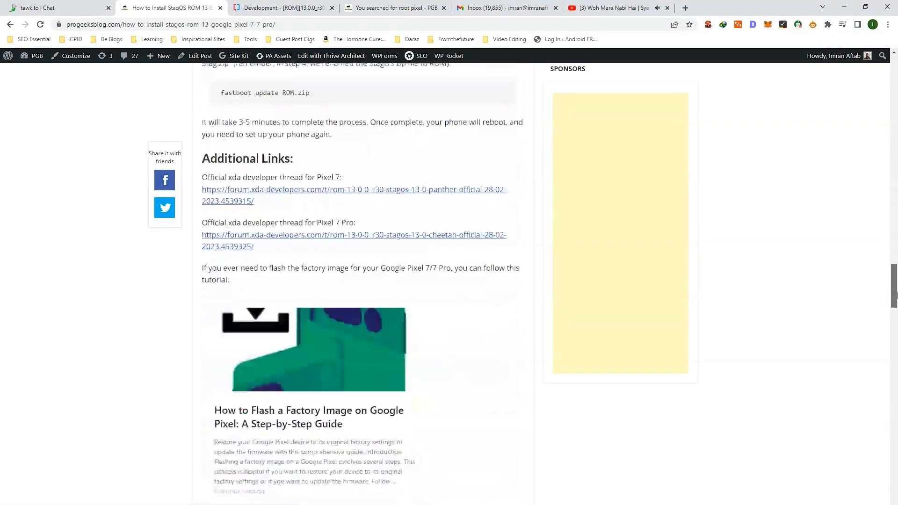
pyautogui.scroll(3)
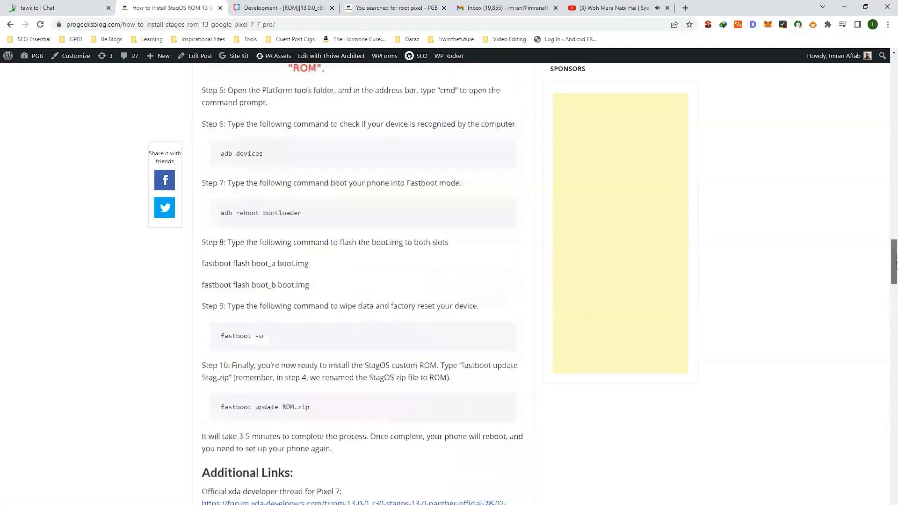
pyautogui.scroll(-3)
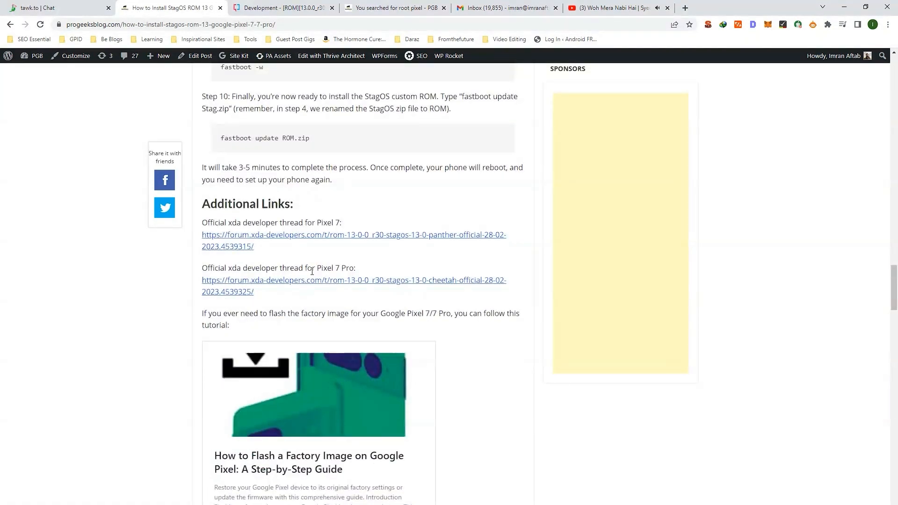
pyautogui.click(354, 280)
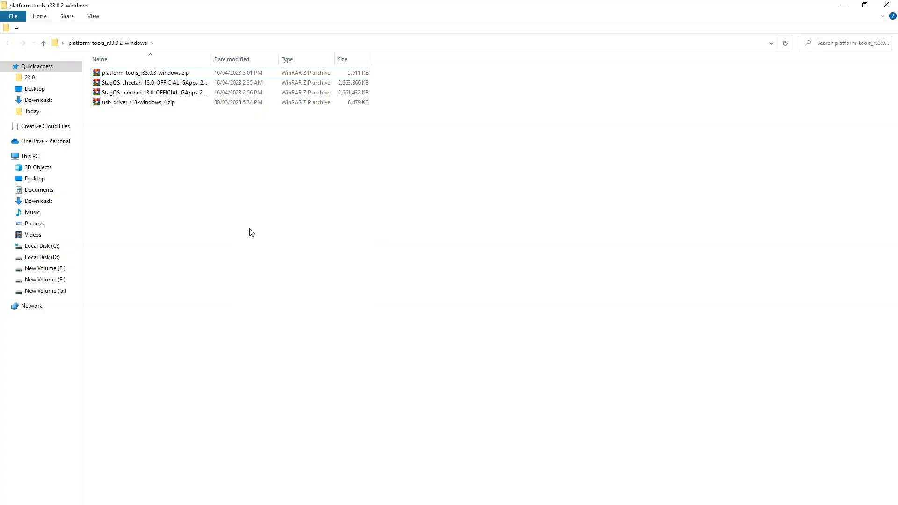
# Extract platform-tools_r33.0.3-windows.zip into its own same-named folder with WinRAR.
pyautogui.click(145, 73)
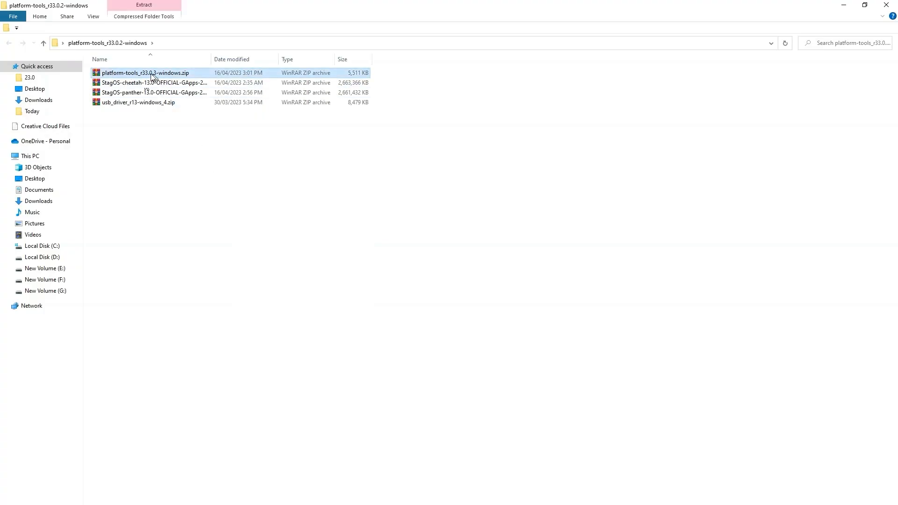
pyautogui.moveTo(152, 73)
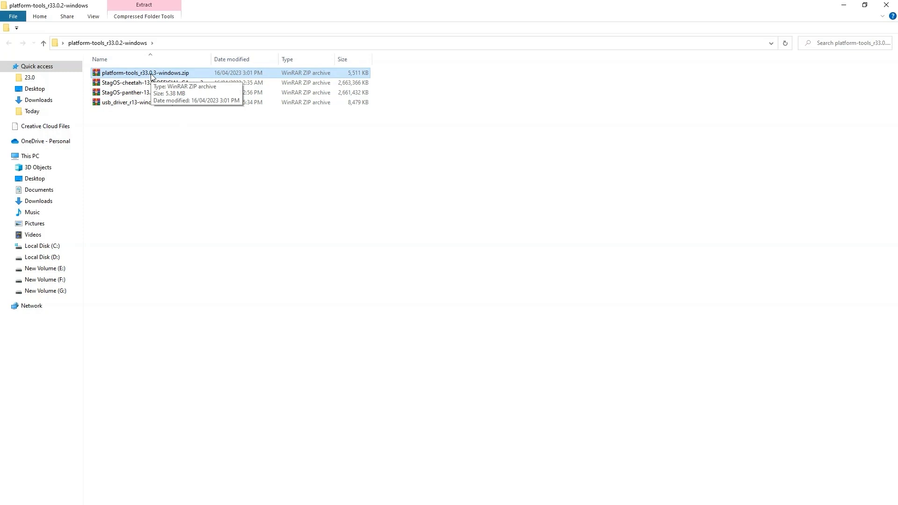
pyautogui.rightClick(146, 73)
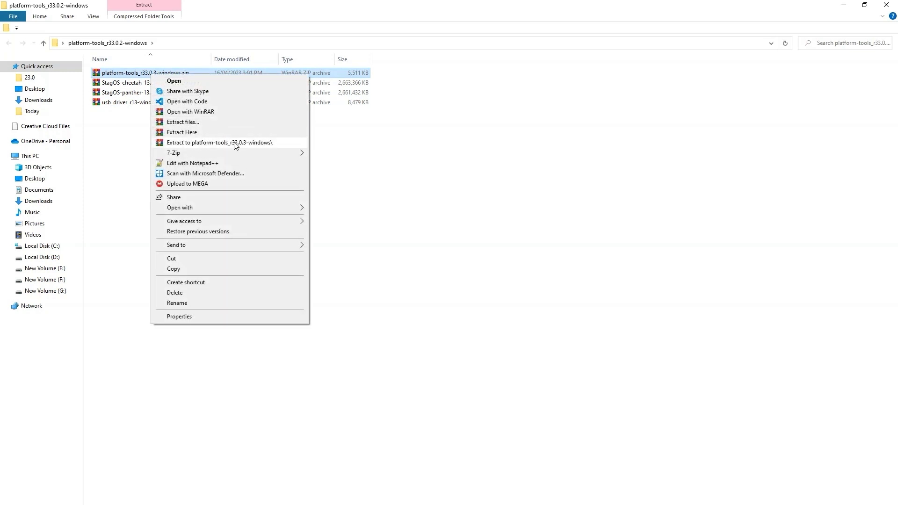
pyautogui.click(241, 231)
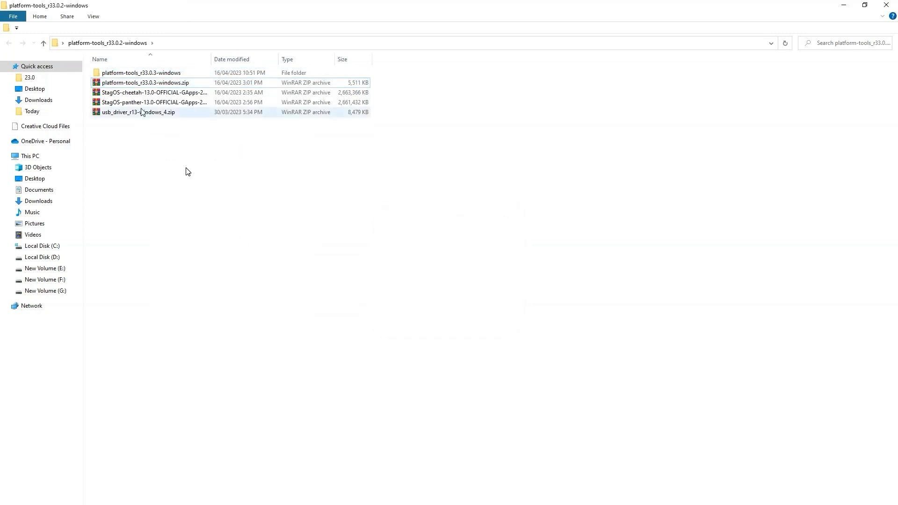
pyautogui.click(153, 93)
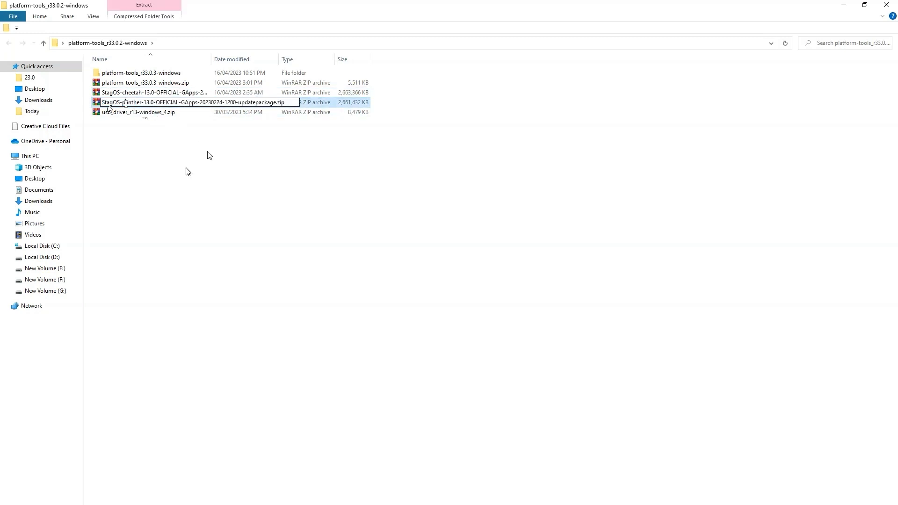
# Cancel an accidental rename of the StagOS panther ROM archive and select the USB driver archive.
pyautogui.doubleClick(194, 102)
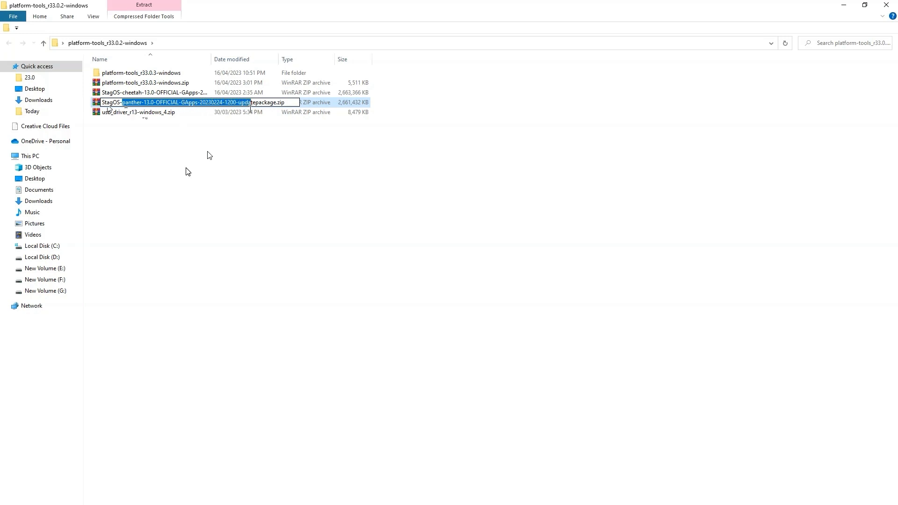
pyautogui.press('Enter')
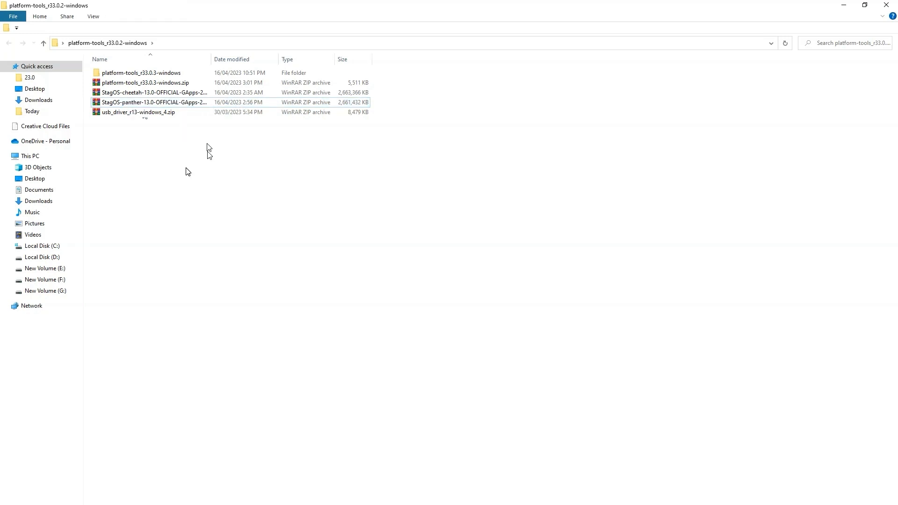
pyautogui.click(137, 111)
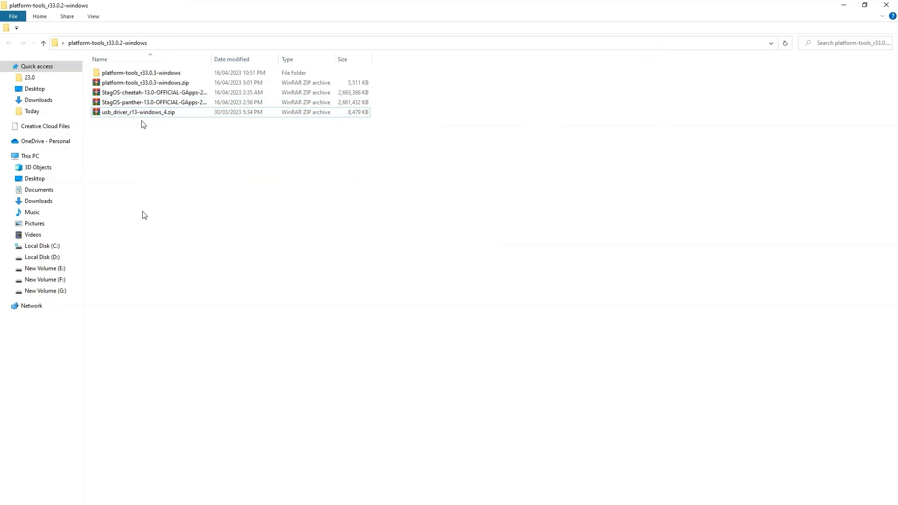
pyautogui.click(138, 112)
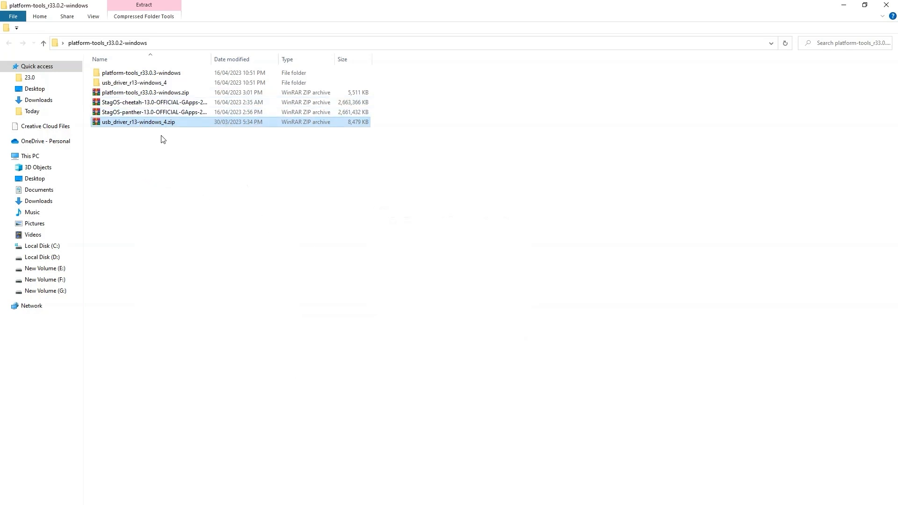
# Install android_winusb.inf from the usb_driver folder and dismiss the success message.
pyautogui.doubleClick(134, 82)
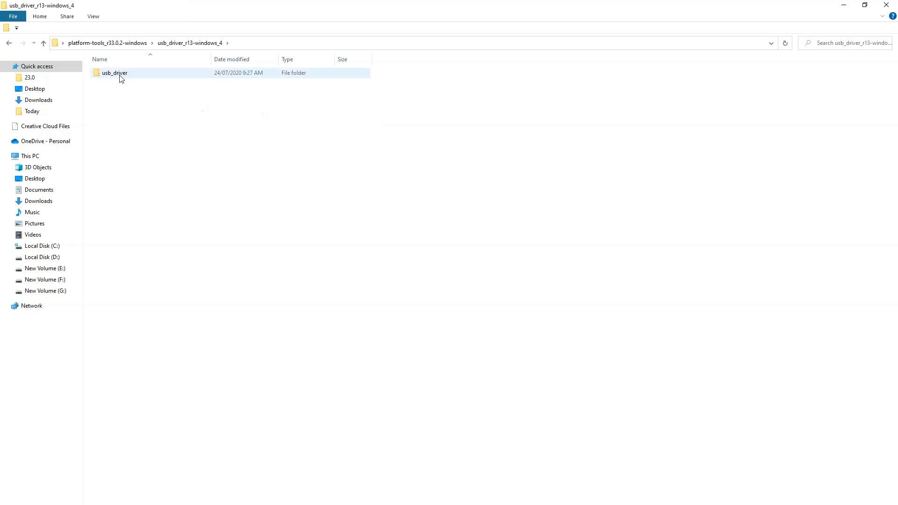
pyautogui.doubleClick(114, 73)
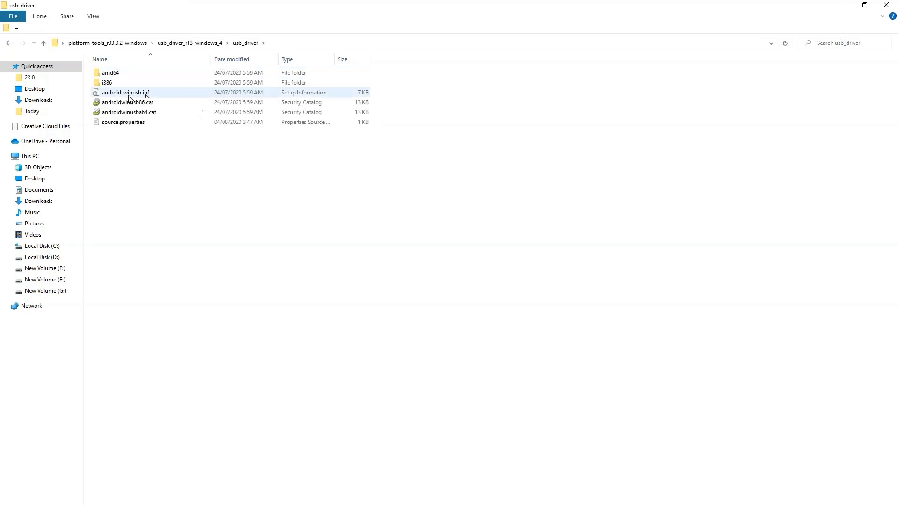
pyautogui.rightClick(125, 93)
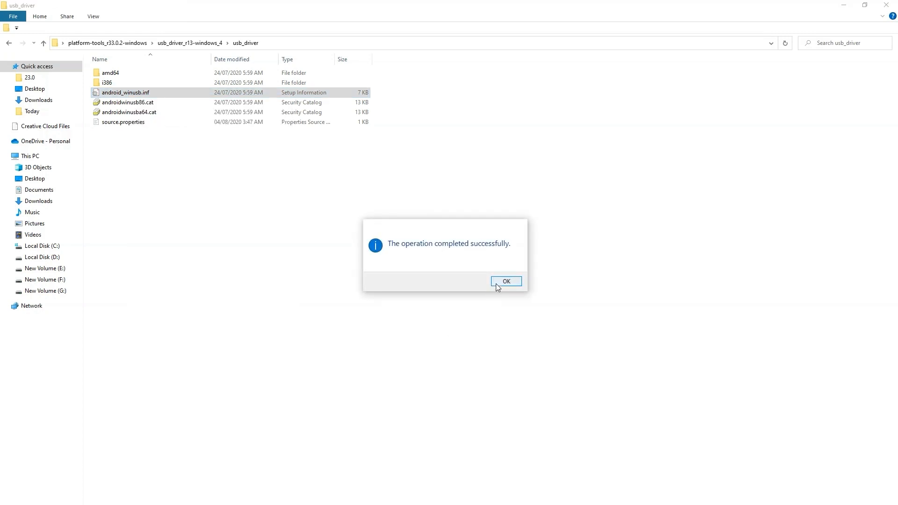
pyautogui.click(505, 281)
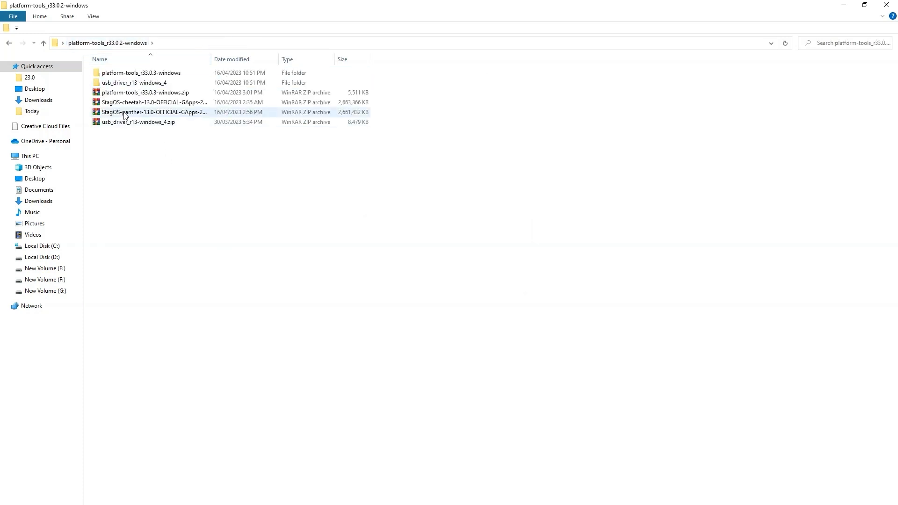
pyautogui.moveTo(178, 122)
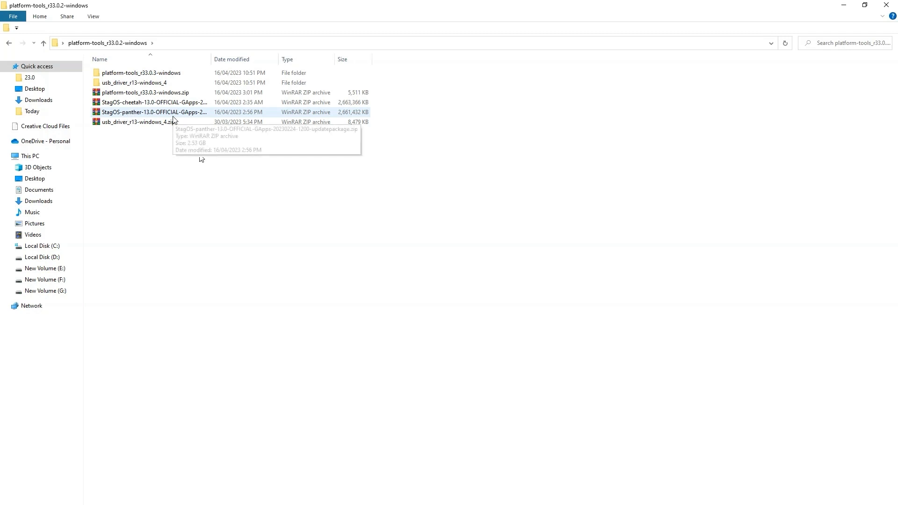
# Copy boot.img out of the StagOS panther ROM archive into the platform-tools folder and close WinRAR.
pyautogui.doubleClick(154, 112)
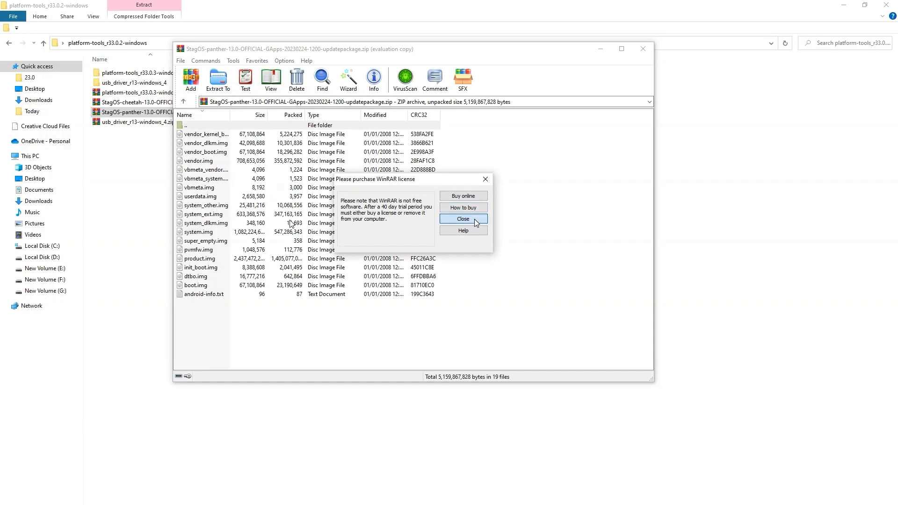
pyautogui.click(462, 219)
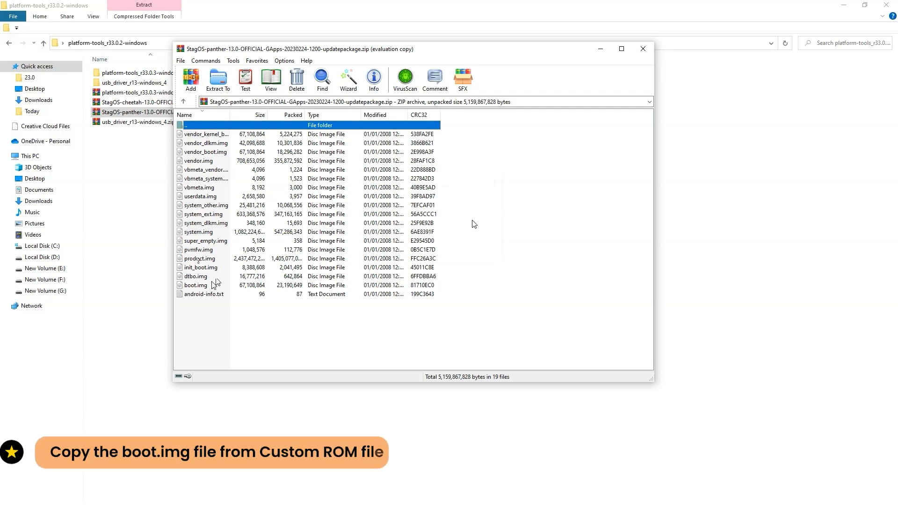
pyautogui.click(196, 285)
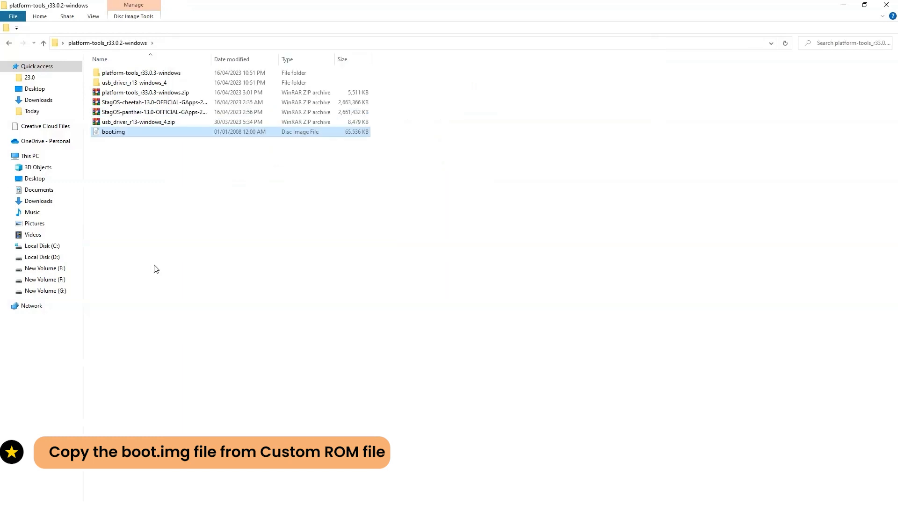
pyautogui.doubleClick(153, 111)
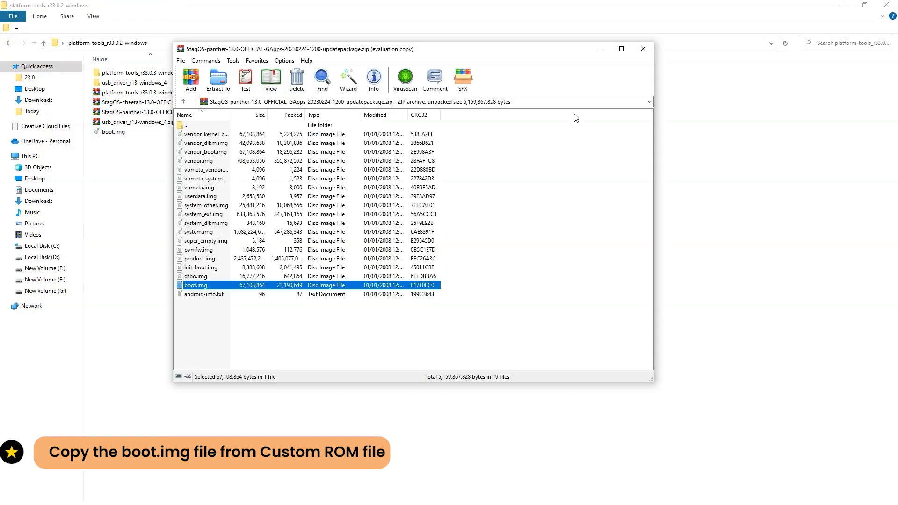
pyautogui.click(642, 49)
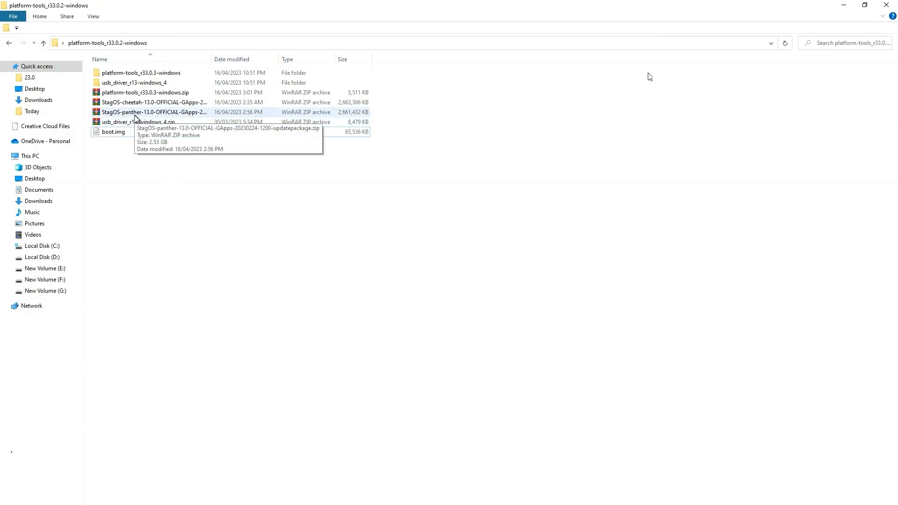
# Rename the StagOS panther ROM zip to ROM.zip.
pyautogui.rightClick(153, 111)
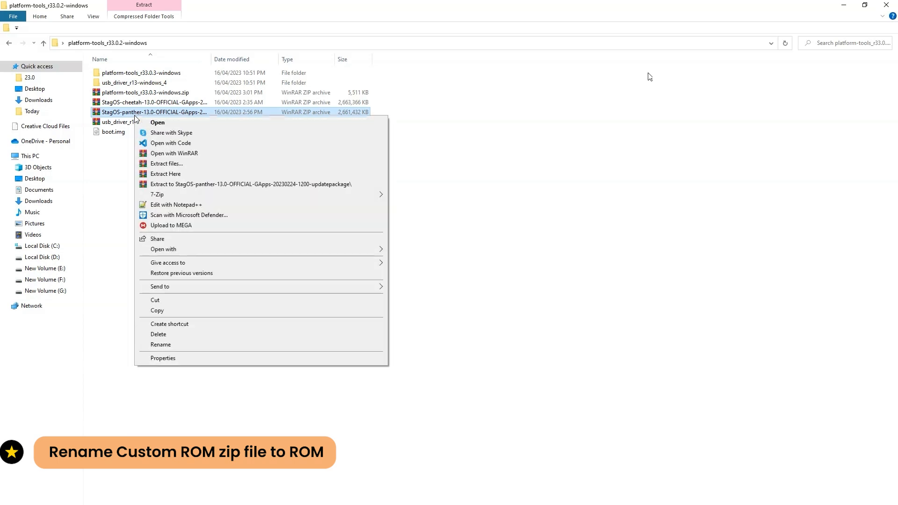
pyautogui.click(160, 345)
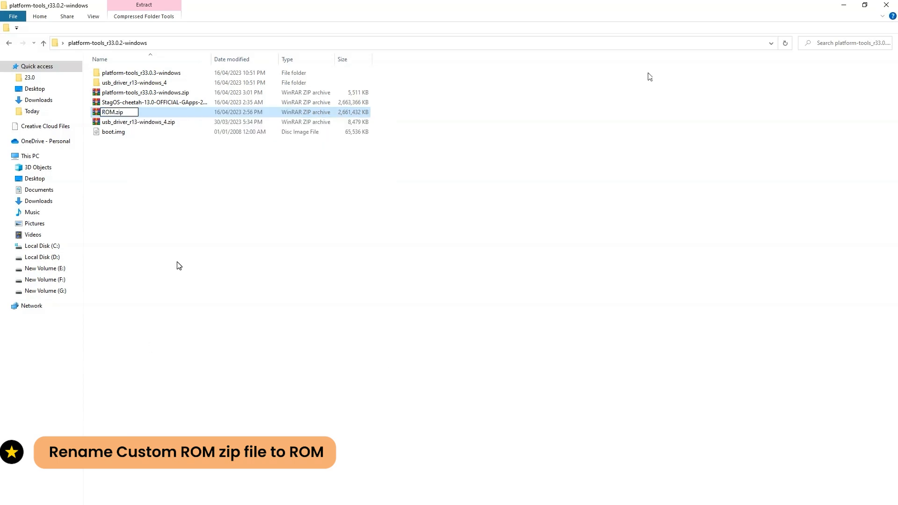
pyautogui.click(113, 132)
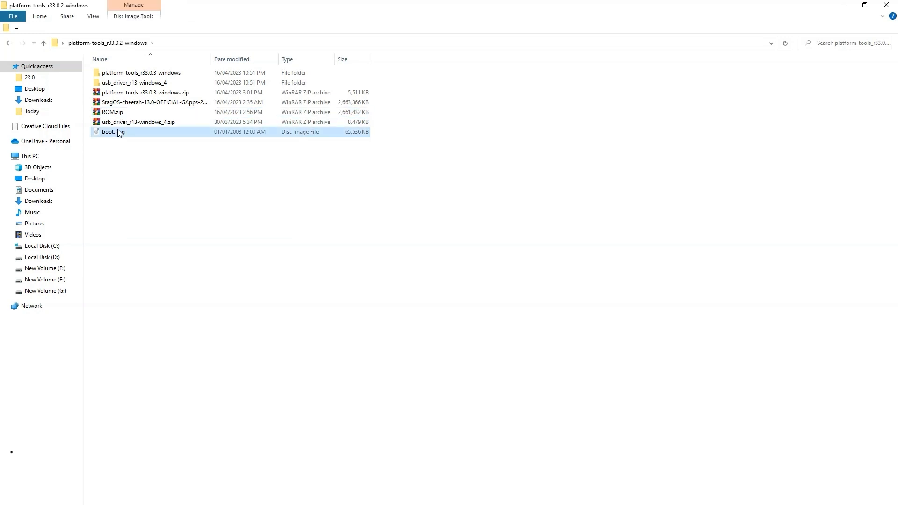
# Copy ROM.zip and boot.img and paste them into the platform-tools folder.
pyautogui.click(112, 112)
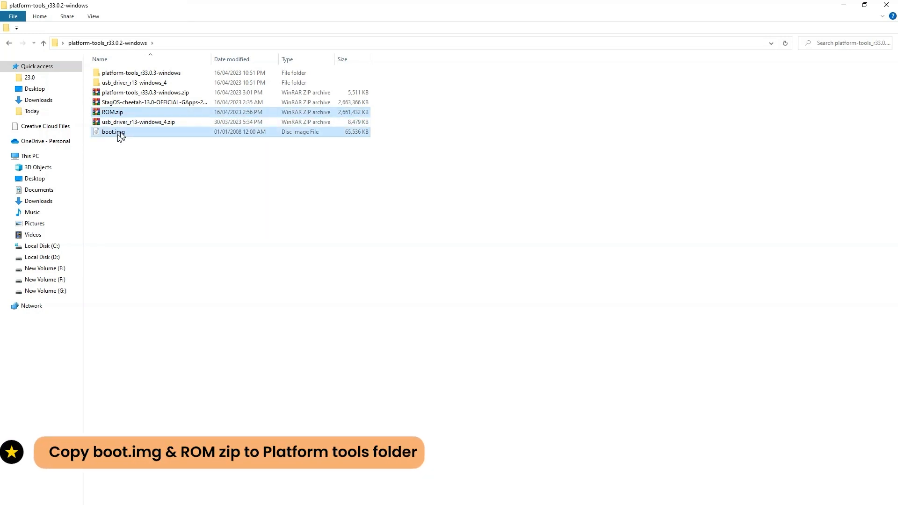
pyautogui.rightClick(175, 240)
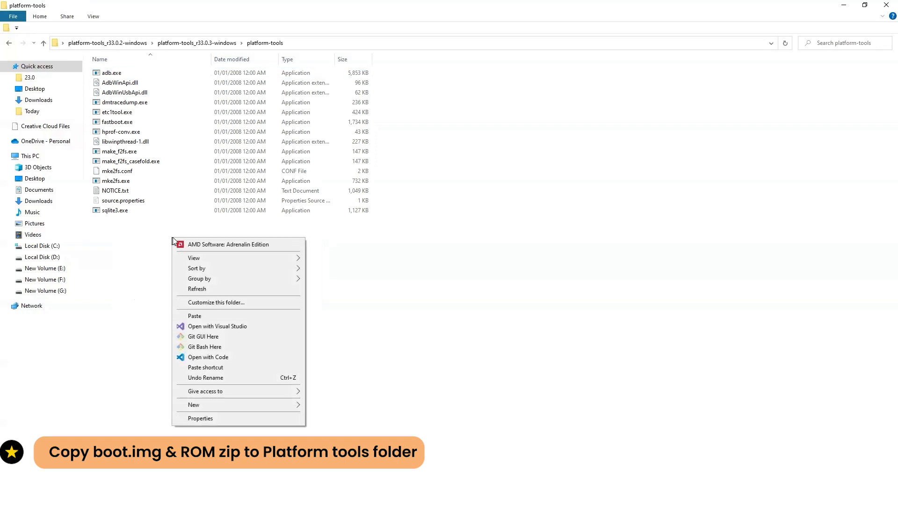
pyautogui.click(195, 315)
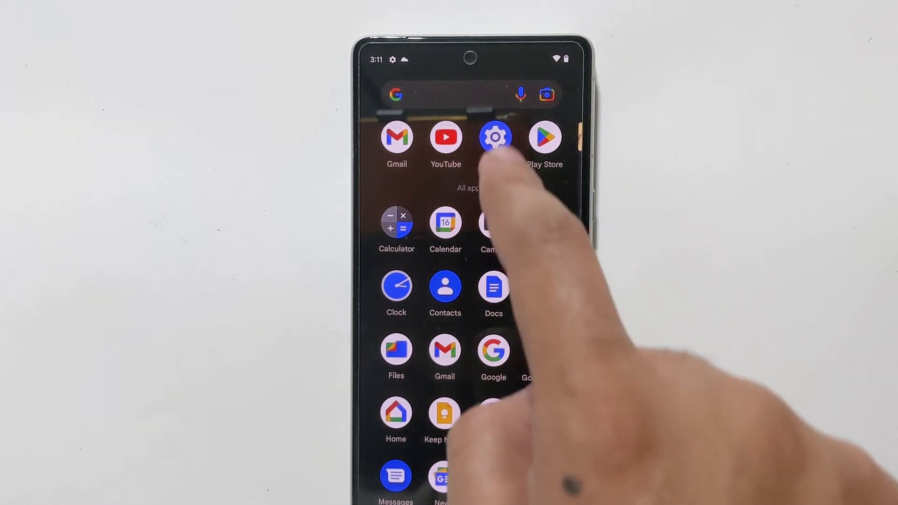
# Go to About phone in Settings and scroll to the Build number entry.
pyautogui.click(494, 137)
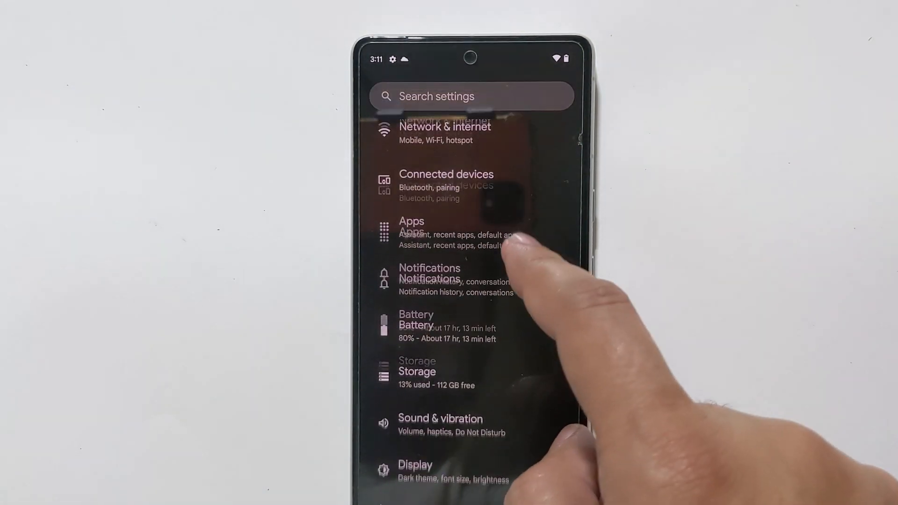
pyautogui.scroll(-3)
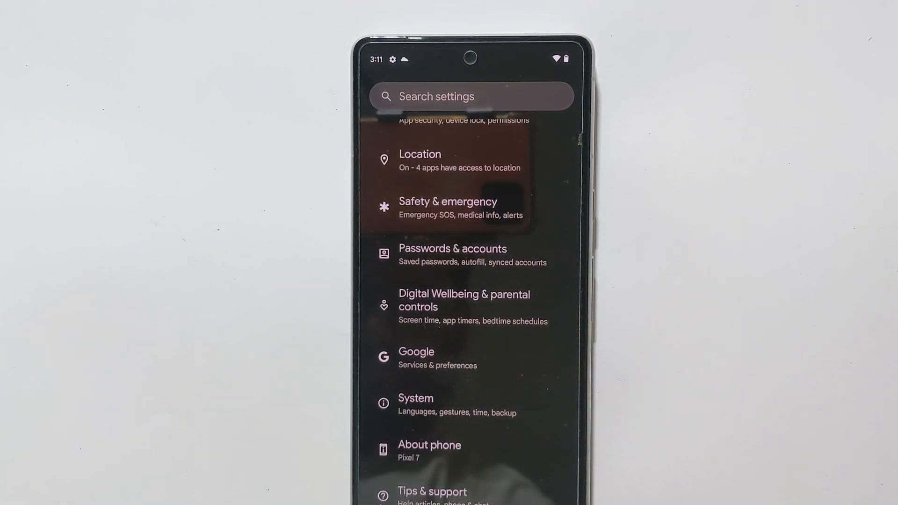
pyautogui.click(429, 450)
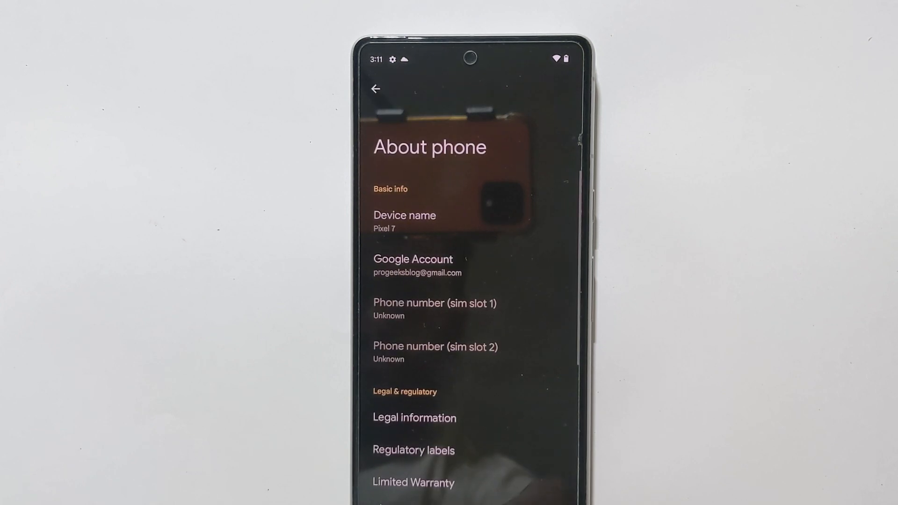
pyautogui.scroll(-3)
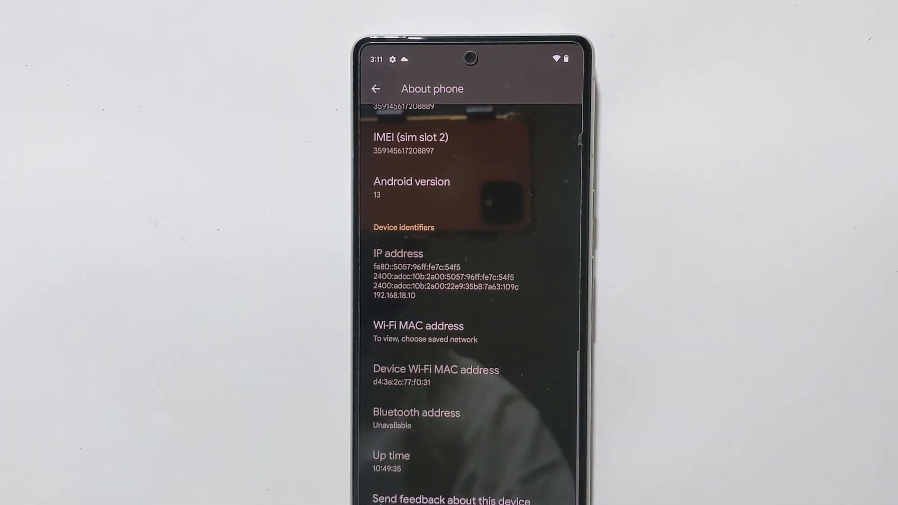
pyautogui.scroll(-3)
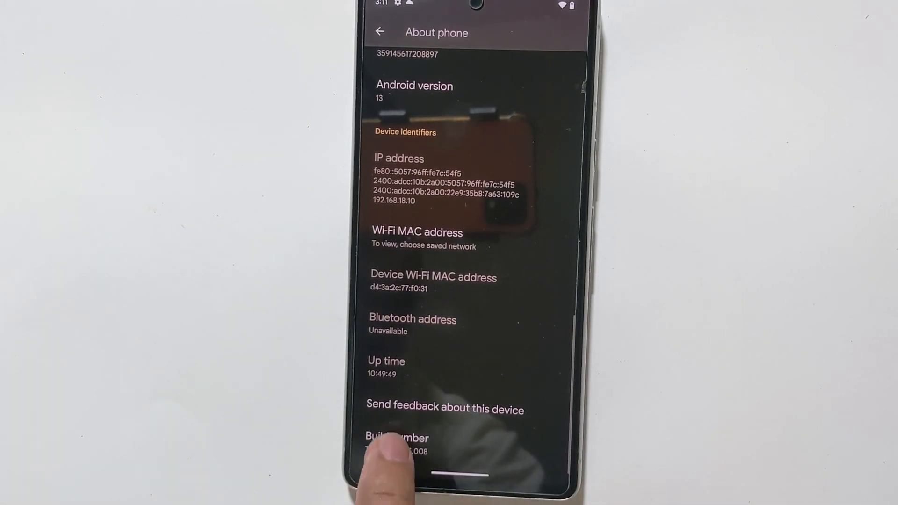
# Tap Build number repeatedly until 'You are now a developer!' appears.
pyautogui.click(396, 438)
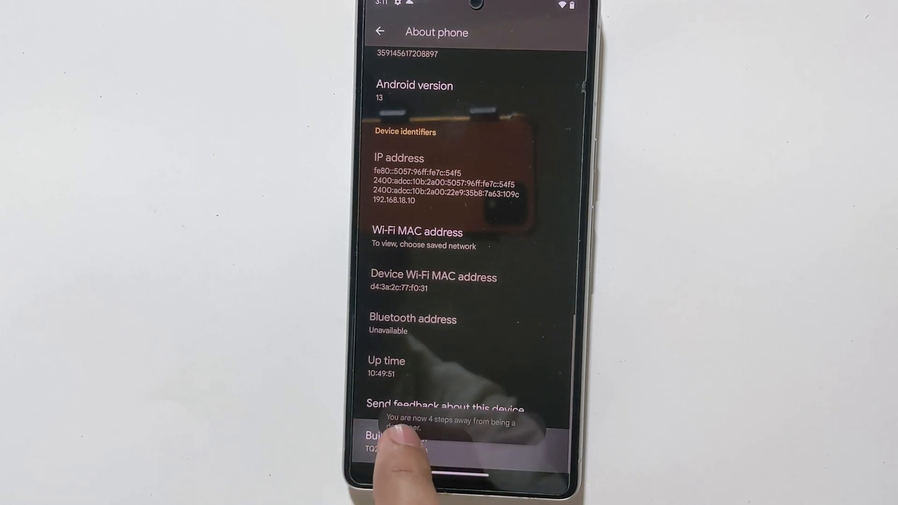
pyautogui.click(395, 435)
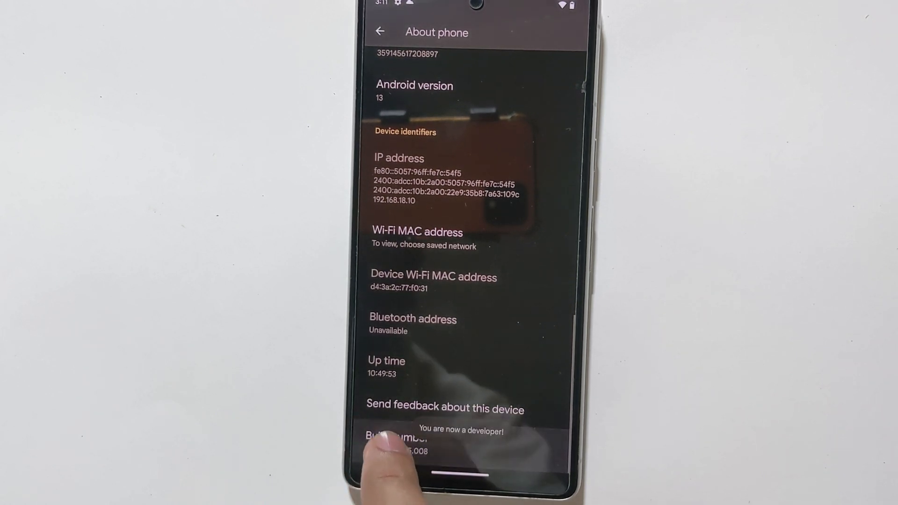
pyautogui.click(379, 32)
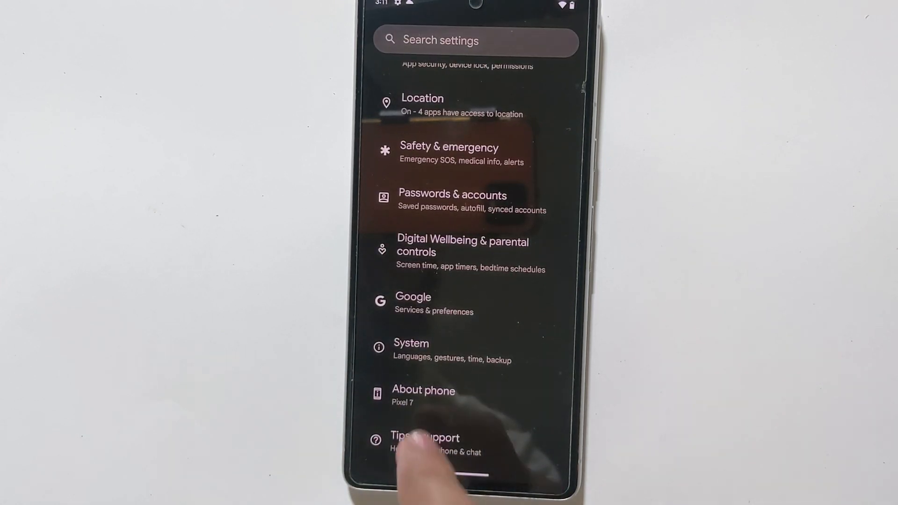
# In System > Developer options, switch on USB debugging and return to the System page.
pyautogui.click(412, 343)
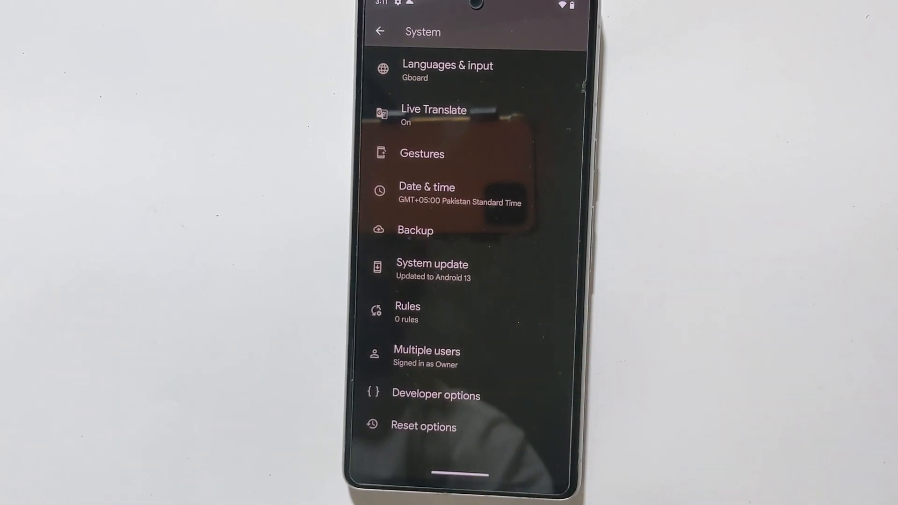
pyautogui.click(435, 394)
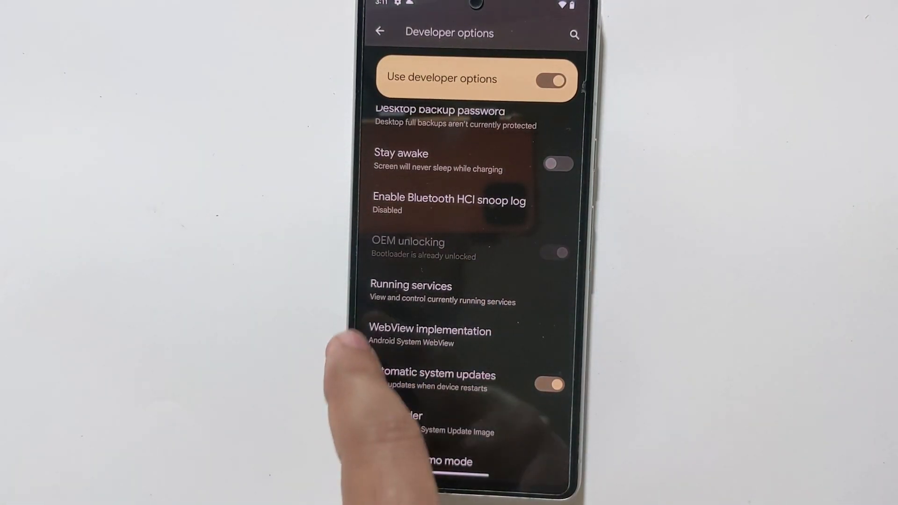
pyautogui.scroll(-3)
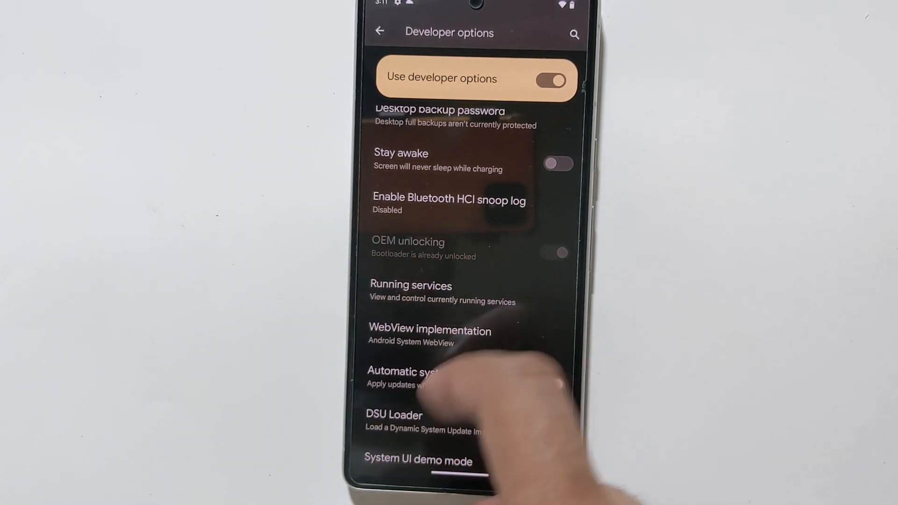
pyautogui.click(549, 384)
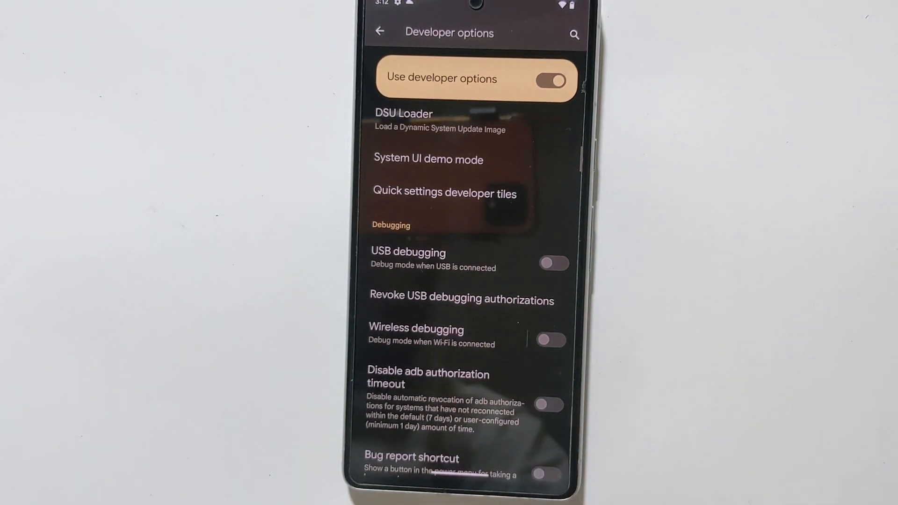
pyautogui.click(553, 263)
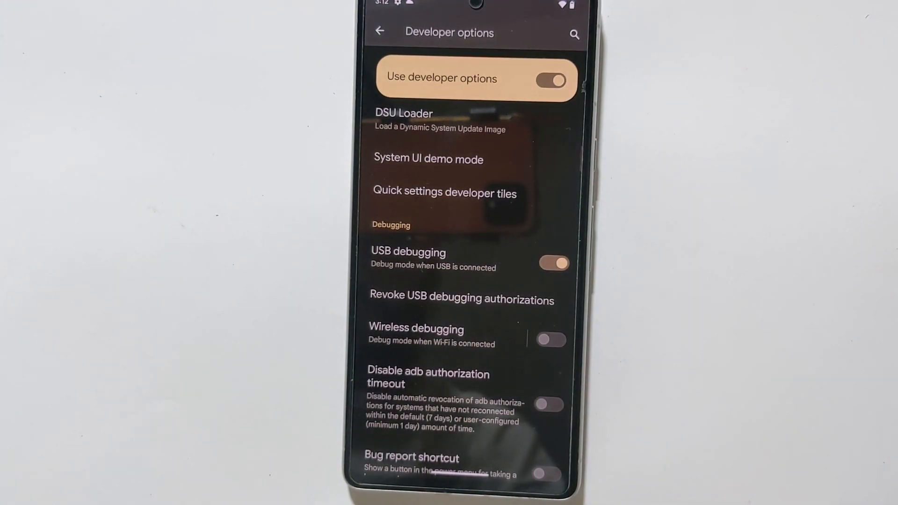
pyautogui.click(416, 328)
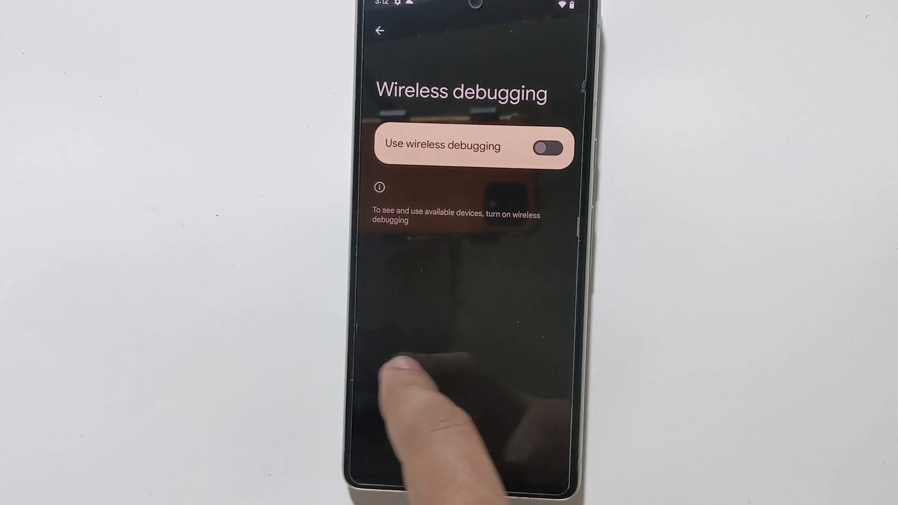
pyautogui.click(379, 30)
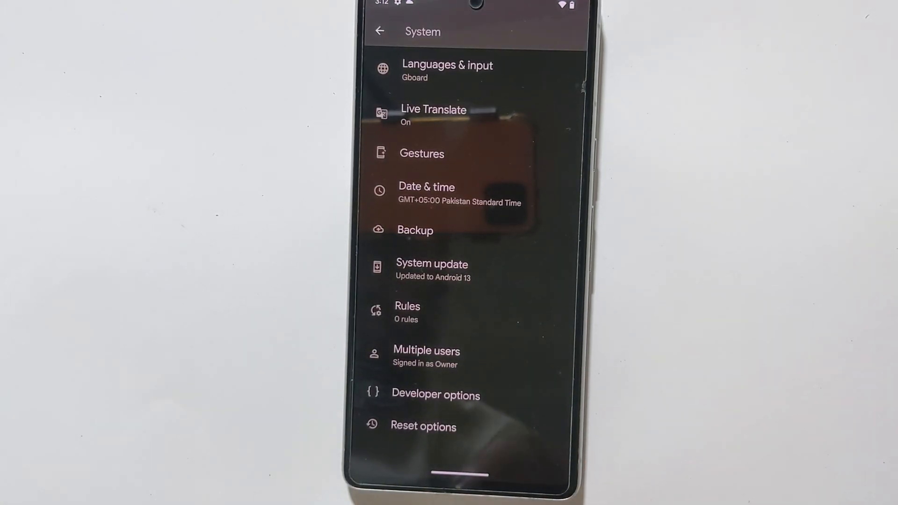
# Scroll the System settings page and open Developer options.
pyautogui.scroll(-3)
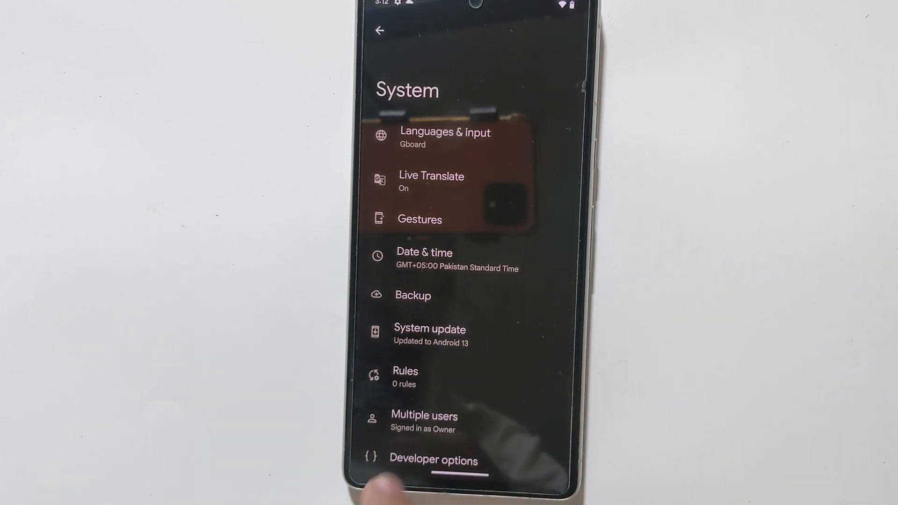
pyautogui.click(413, 295)
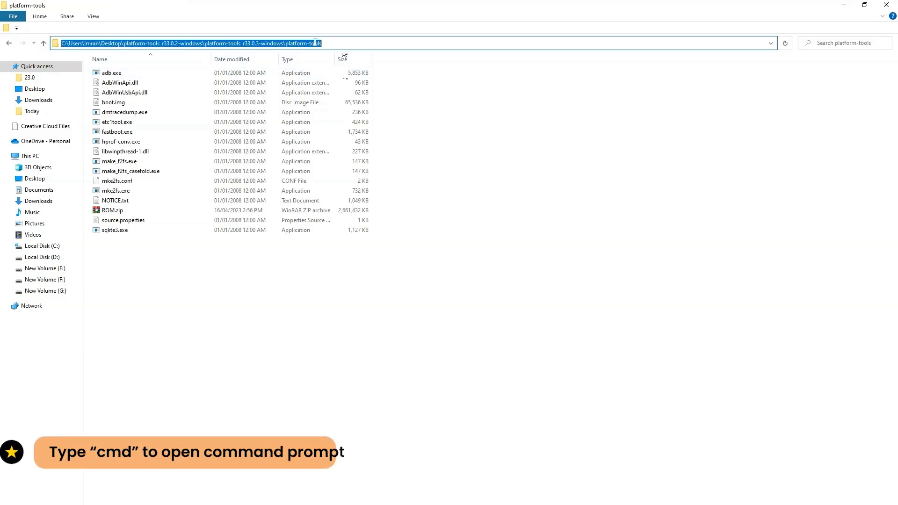
# Launch a Command Prompt in platform-tools and run 'adb devices' to look for the phone.
pyautogui.write('cmd')
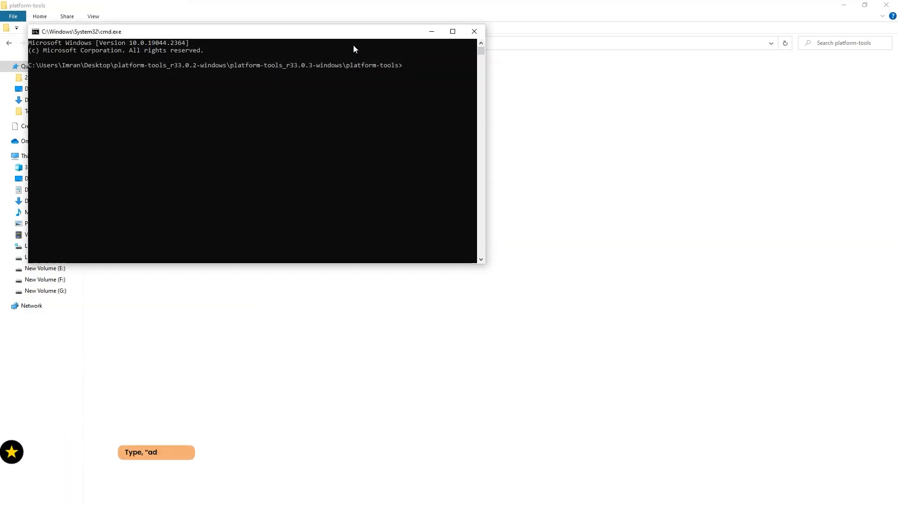
pyautogui.write('adb d')
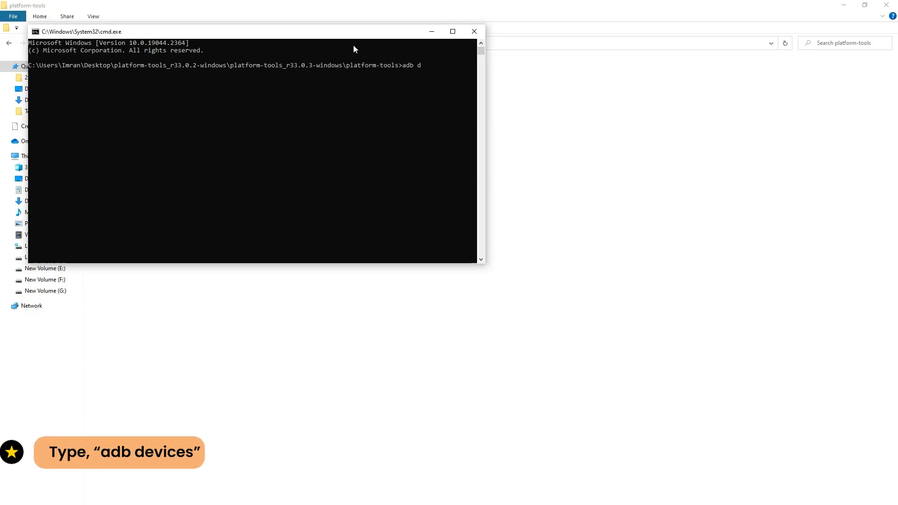
pyautogui.write('evices')
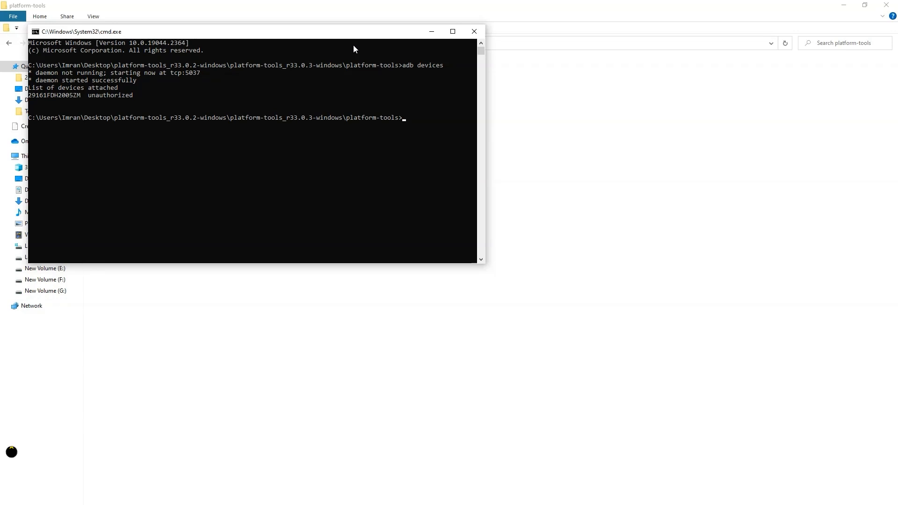
# Re-run 'adb devices' after authorizing debugging, then begin 'adb reboot bootloader'.
pyautogui.write('adb devices')
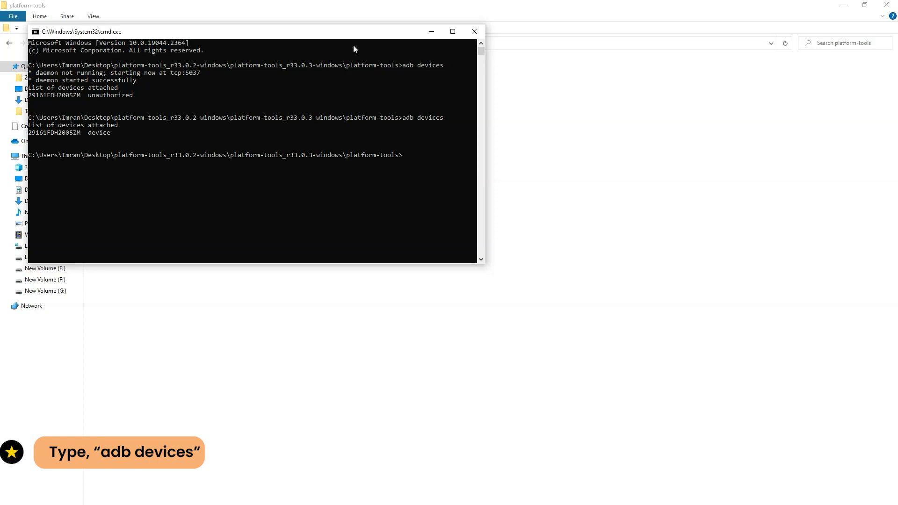
pyautogui.write('adb reboot bootloader')
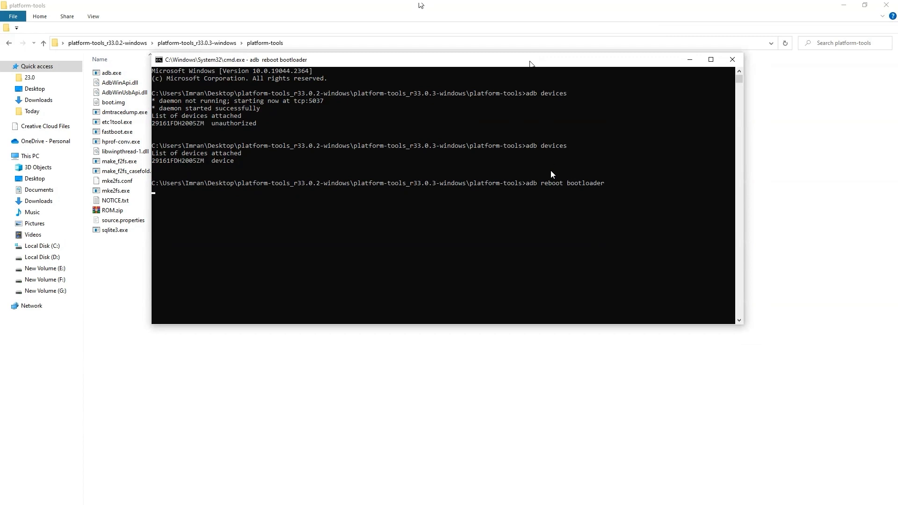
pyautogui.moveTo(531, 64)
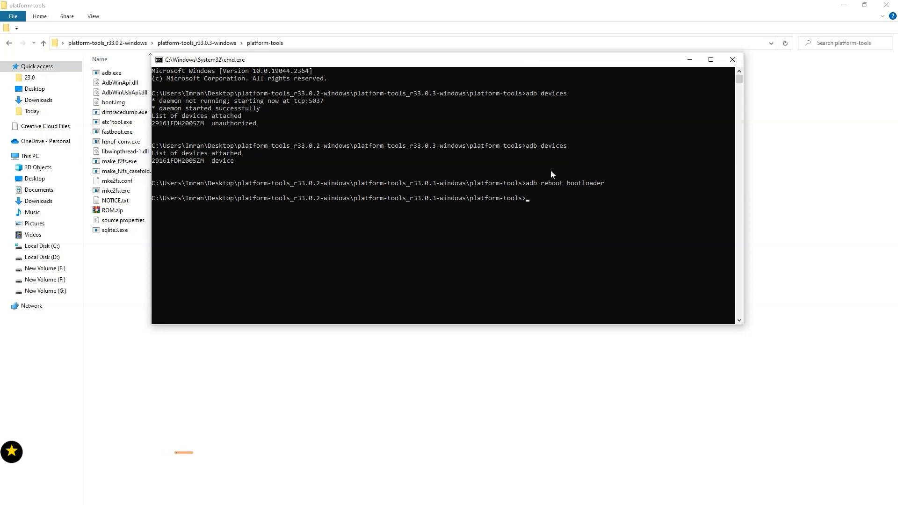
# Run 'fastboot devices' to confirm the Pixel is detected in fastboot mode.
pyautogui.write('f')
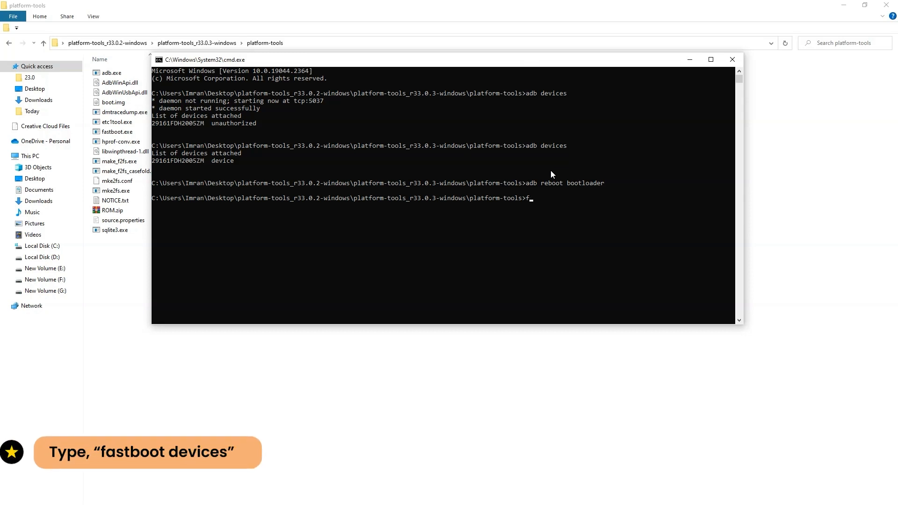
pyautogui.write('astboot devic')
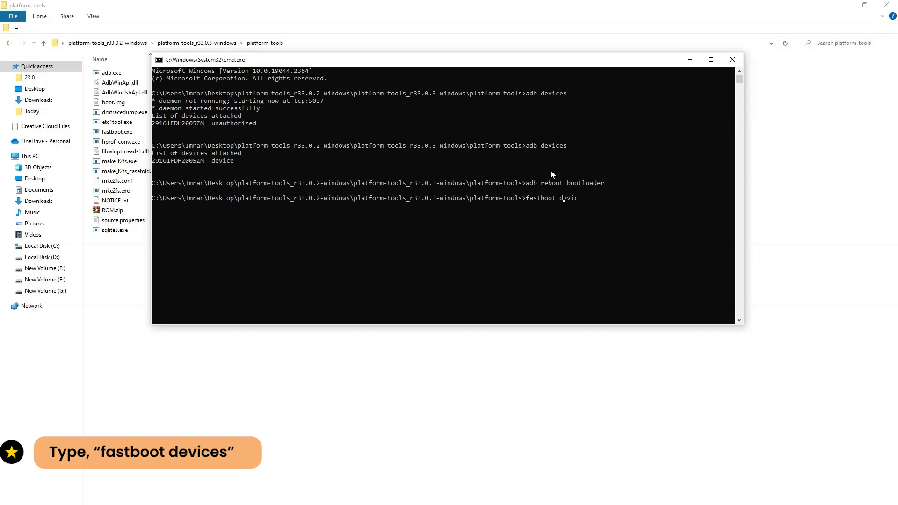
pyautogui.press('enter')
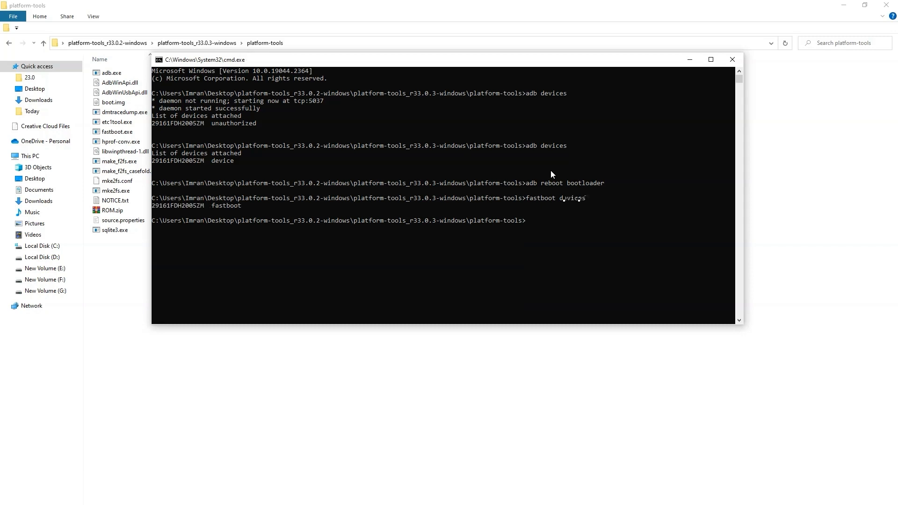
pyautogui.write('fastboot')
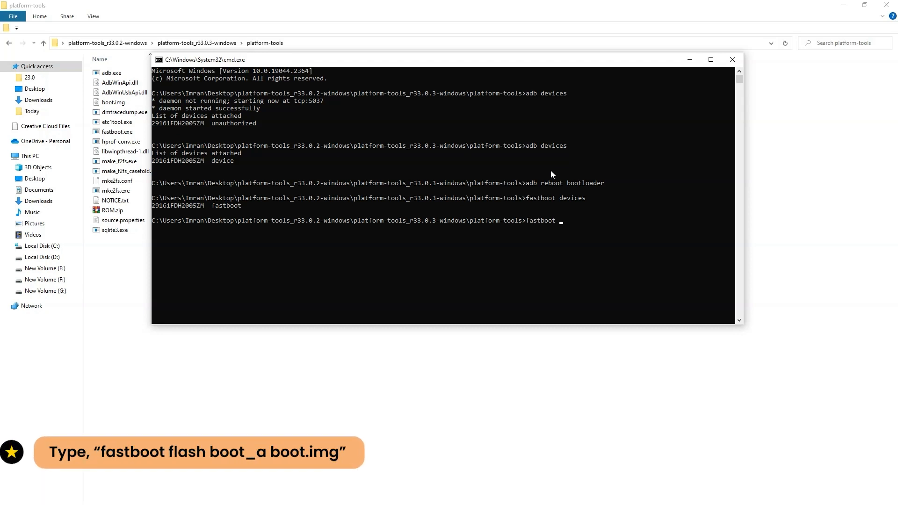
# Flash boot.img to both slots with 'fastboot flash boot_a boot.img' and 'fastboot flash boot_b boot.img'.
pyautogui.write('flash')
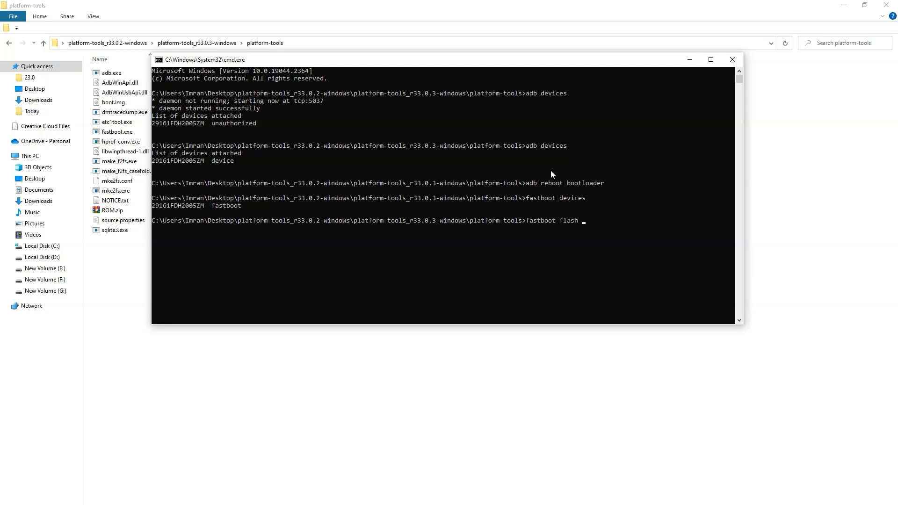
pyautogui.write('b')
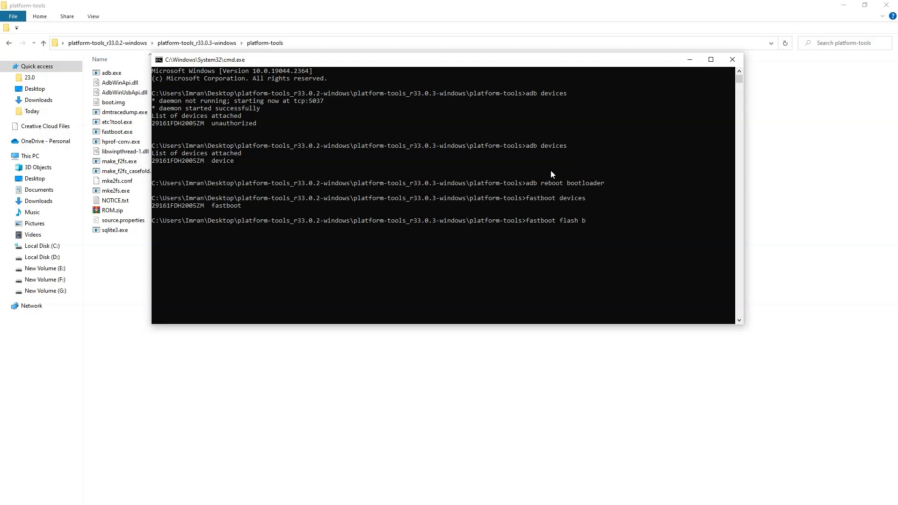
pyautogui.write('oot_a')
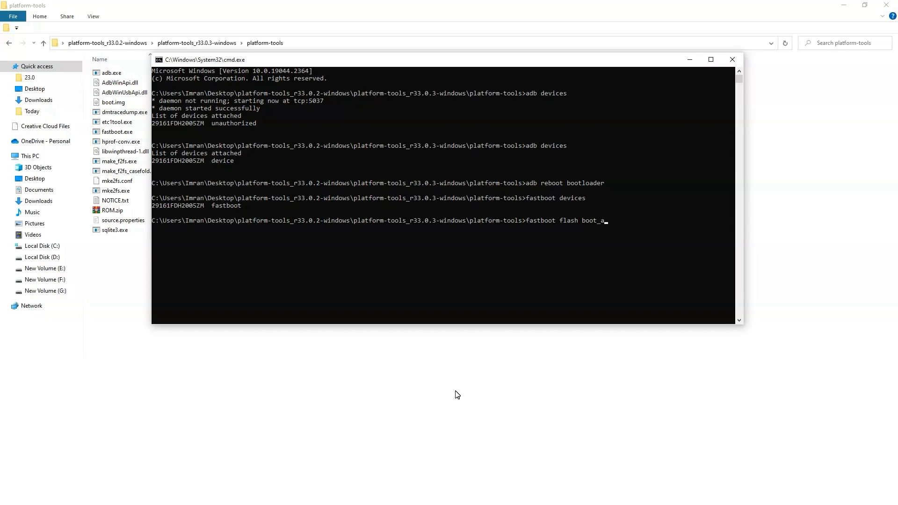
pyautogui.write('boot.img')
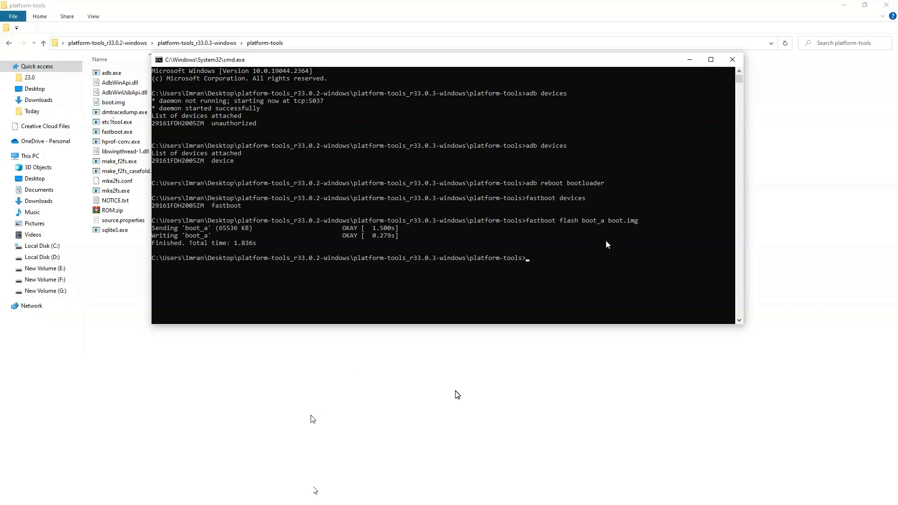
pyautogui.write('fastboot flash')
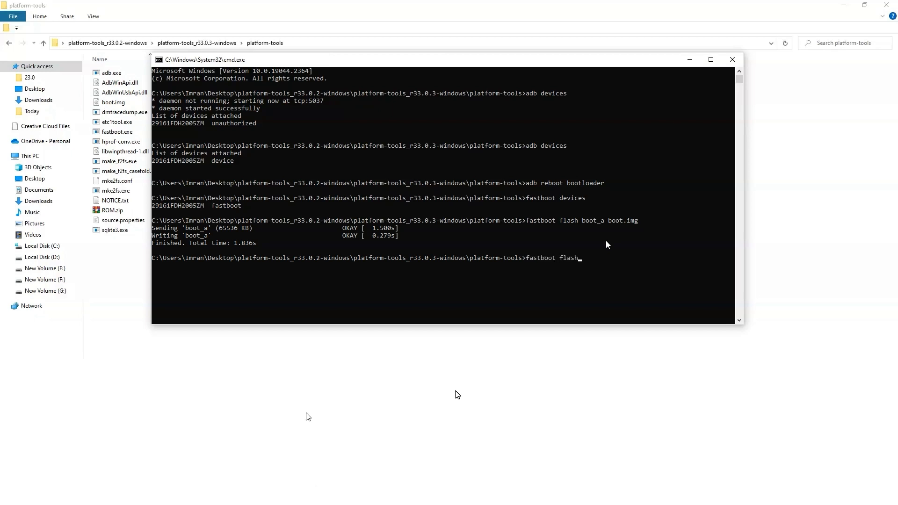
pyautogui.write('boot_b boot.img')
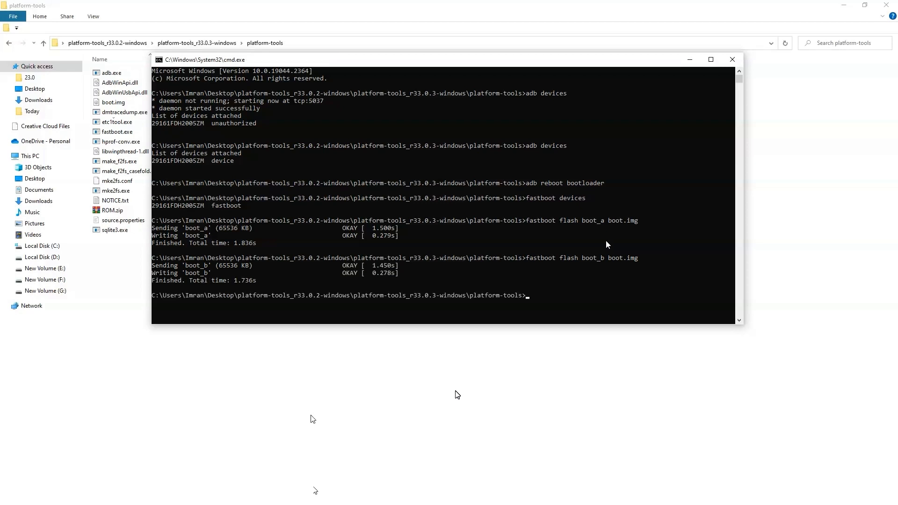
# Wipe userdata and metadata with 'fastboot -w'.
pyautogui.write('fastboot')
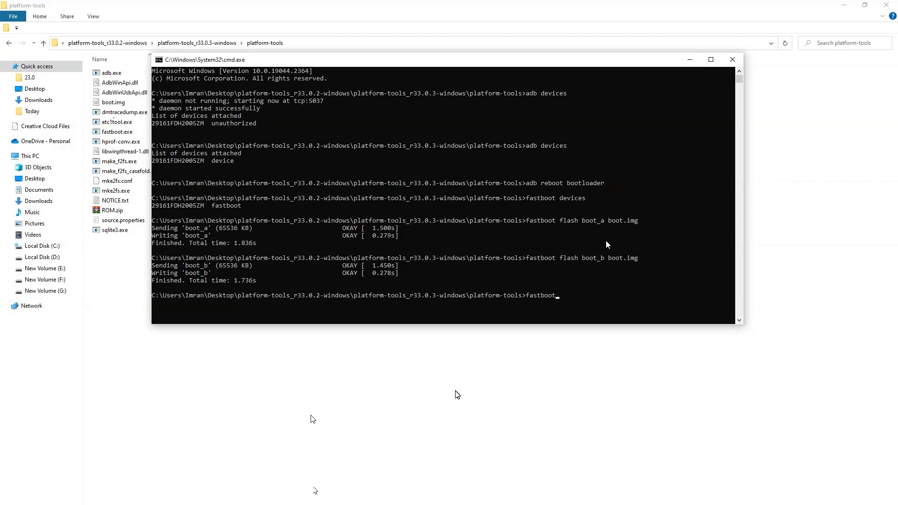
pyautogui.write('-w')
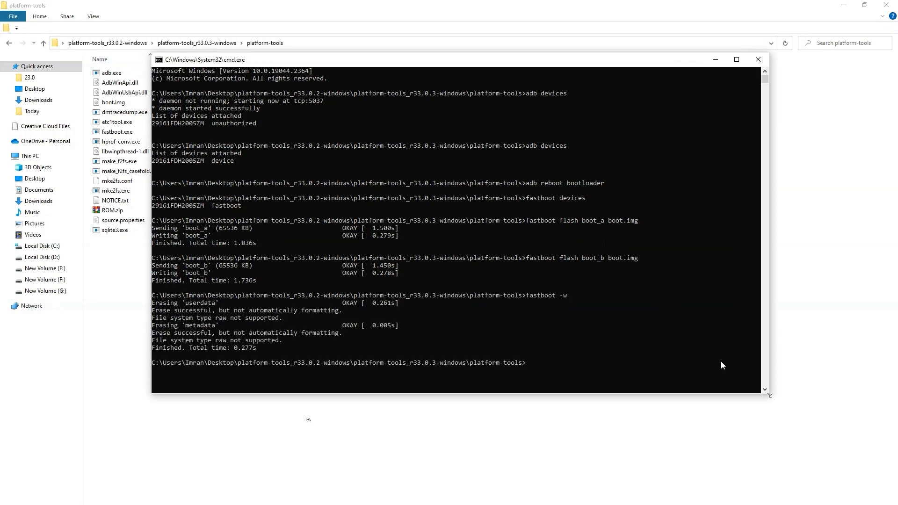
pyautogui.scroll(-3)
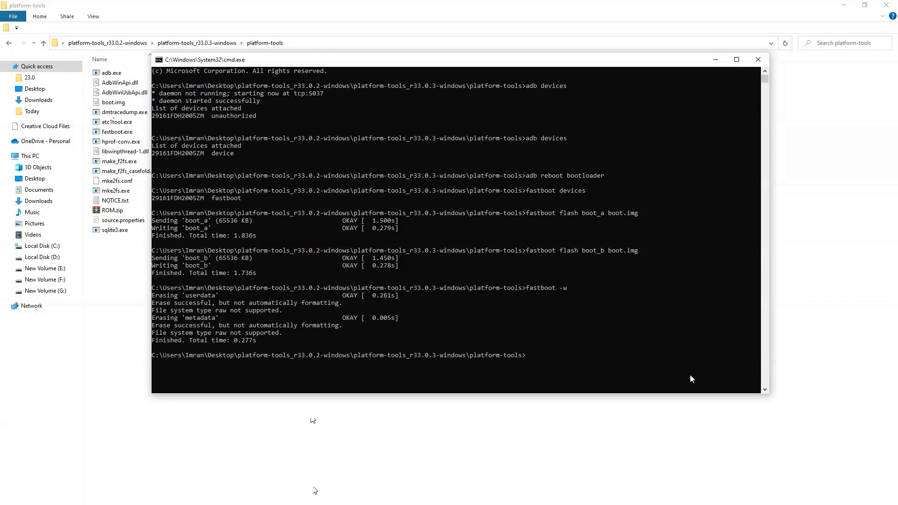
pyautogui.moveTo(792, 468)
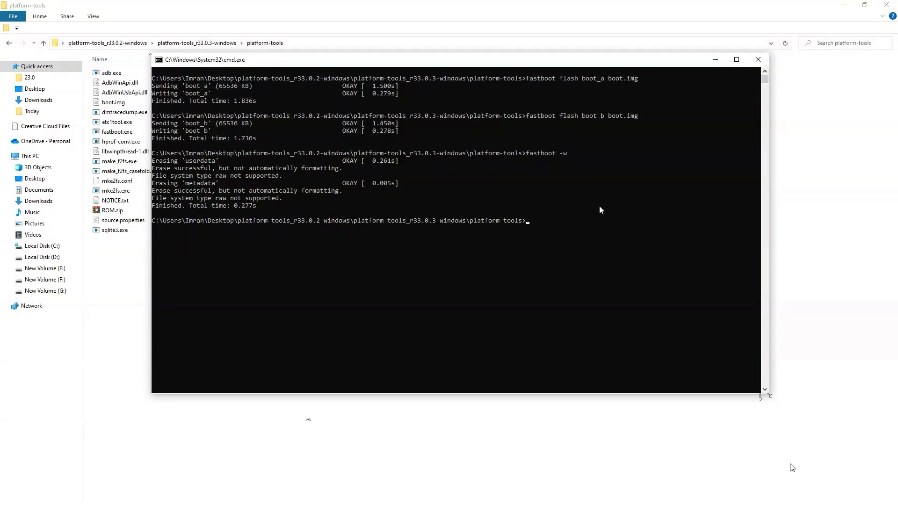
# Run 'fastboot update ROM.zip' to start installing the StagOS package on the phone.
pyautogui.write('fastboo')
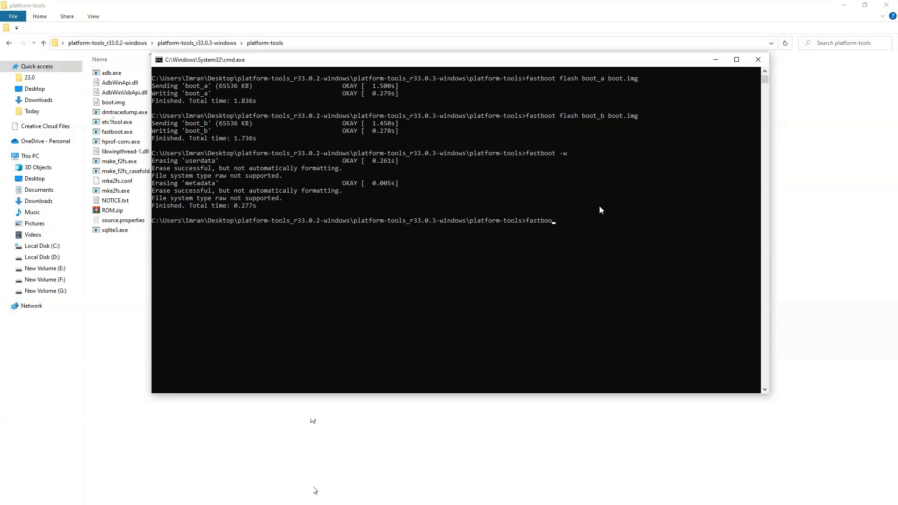
pyautogui.write('update')
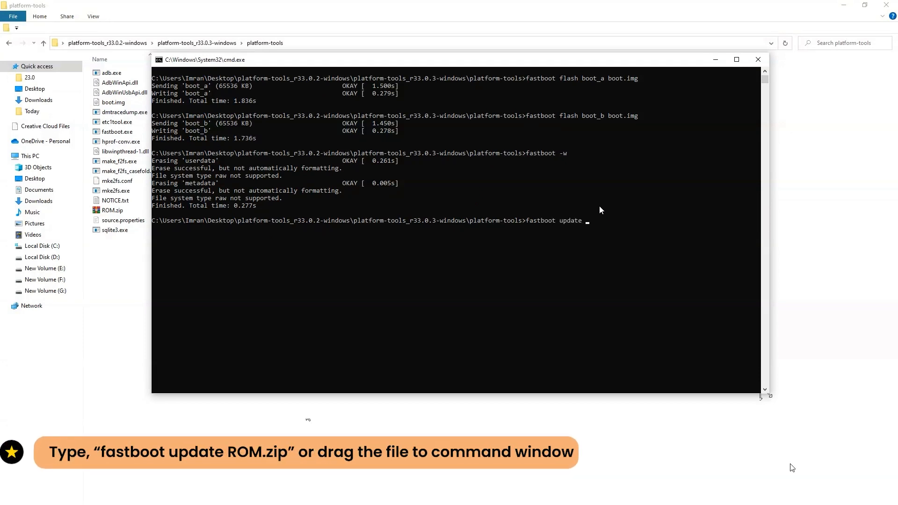
pyautogui.click(112, 210)
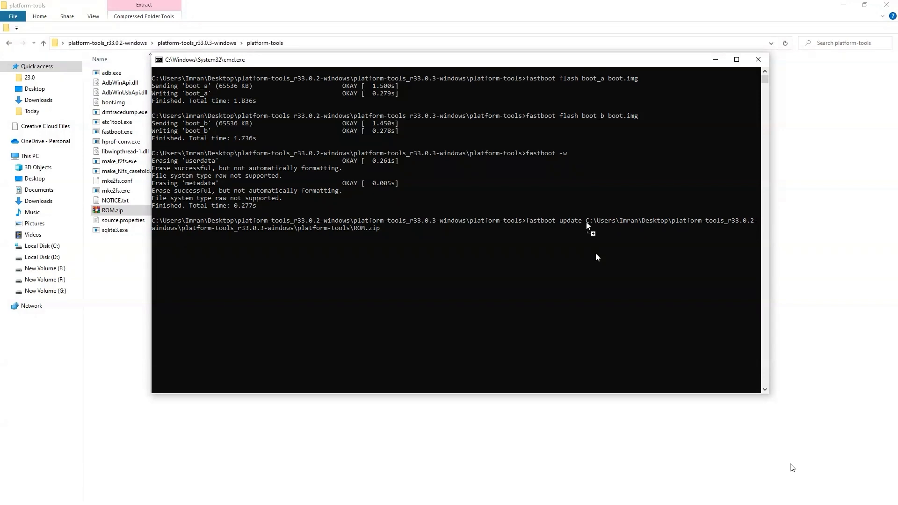
pyautogui.press('enter')
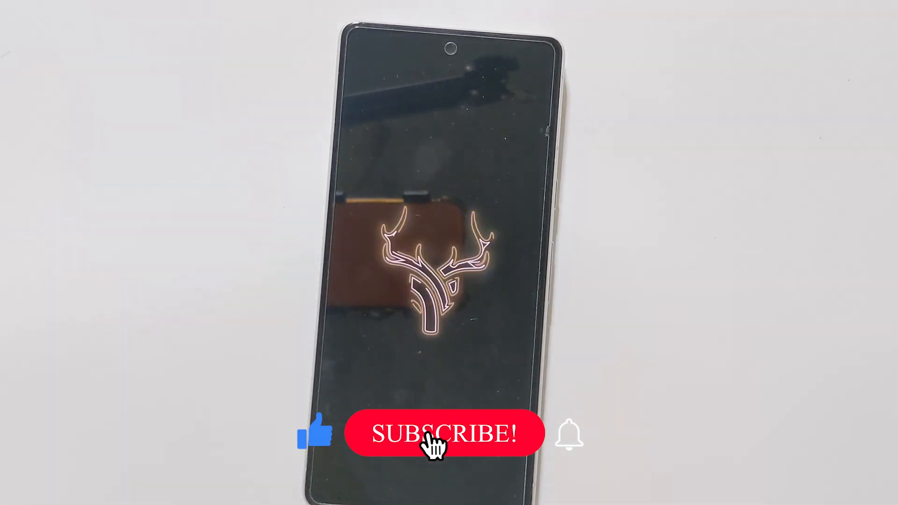
# Wait for the install to finish as the Pixel boots showing the StagOS logo.
pyautogui.click(445, 433)
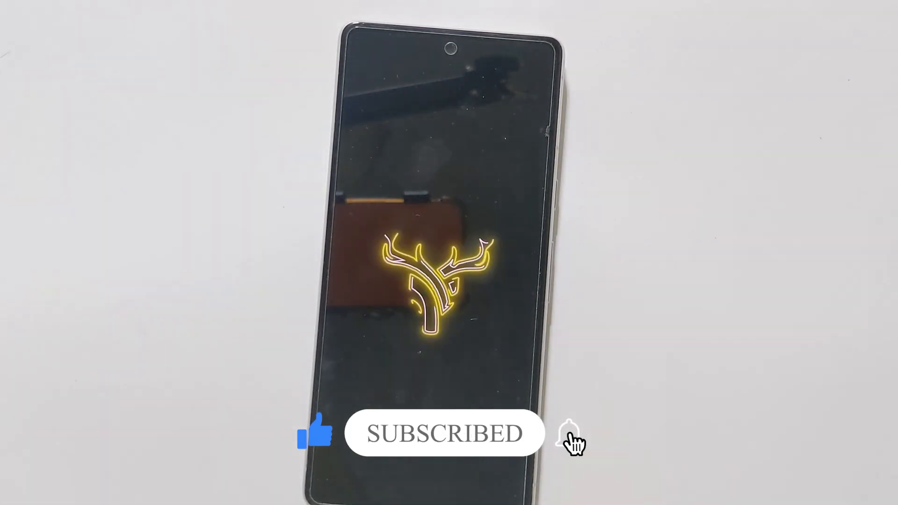